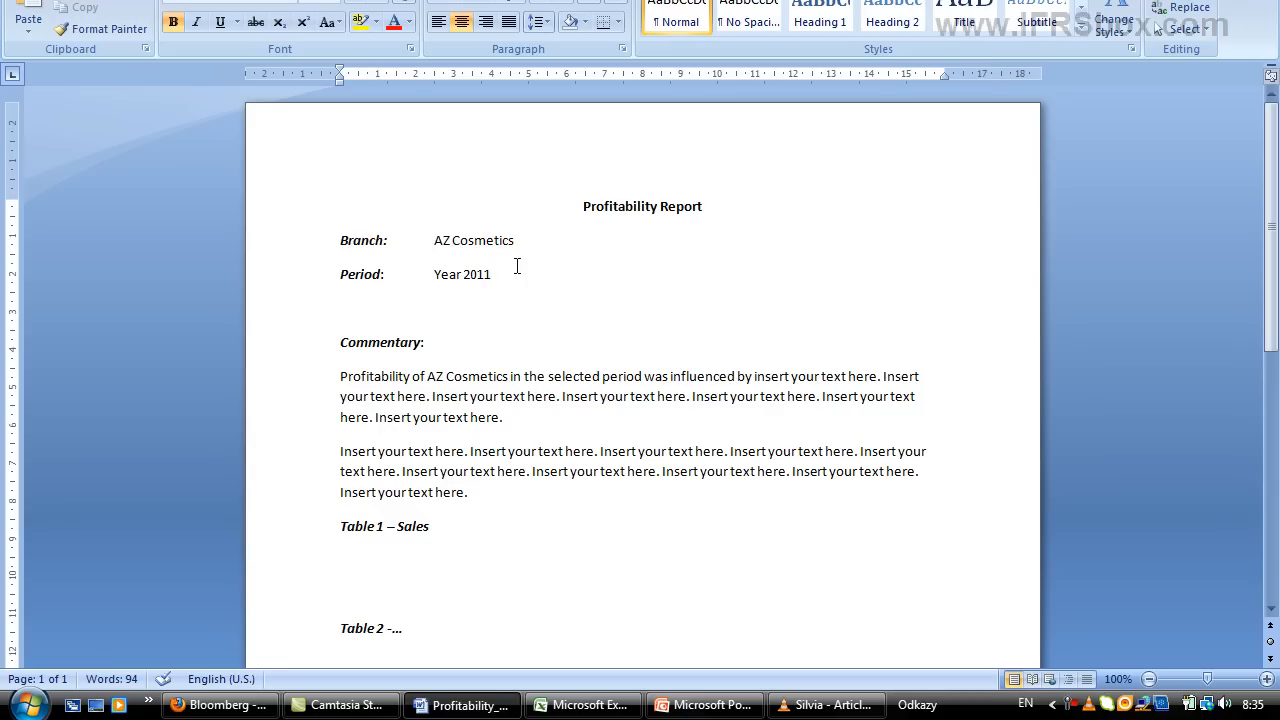
mouse_move(342, 524)
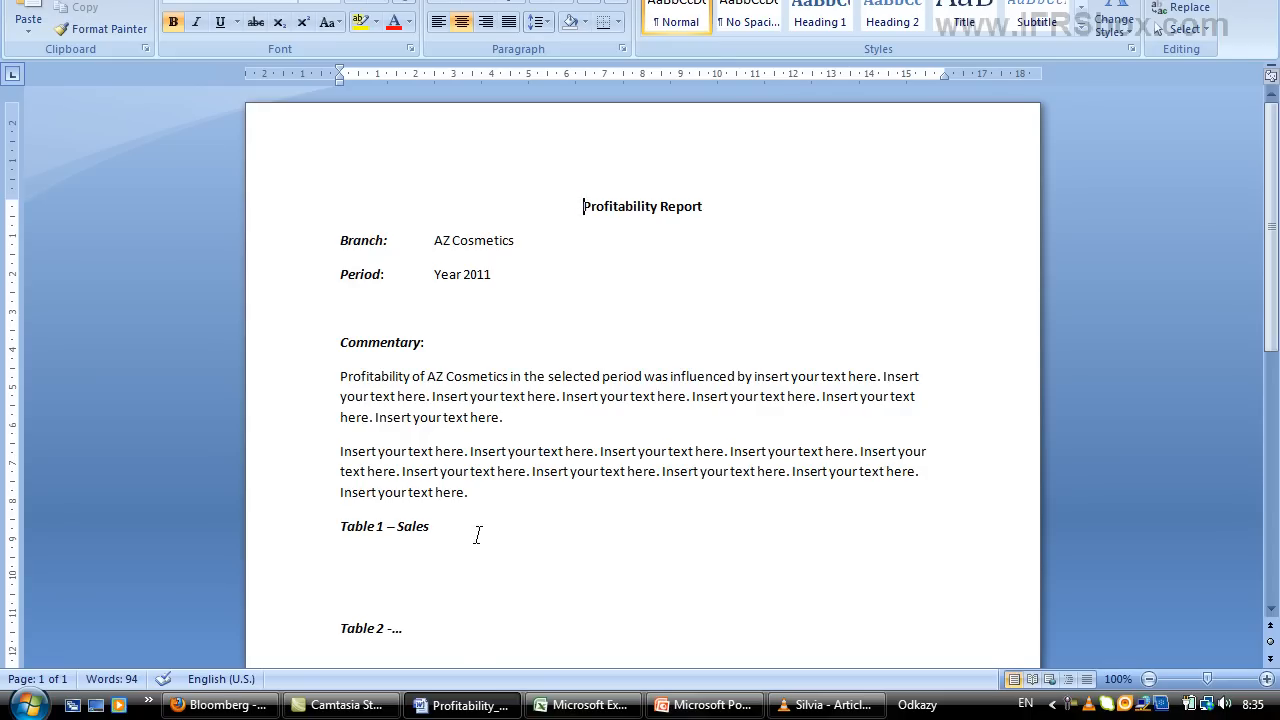
mouse_move(512, 676)
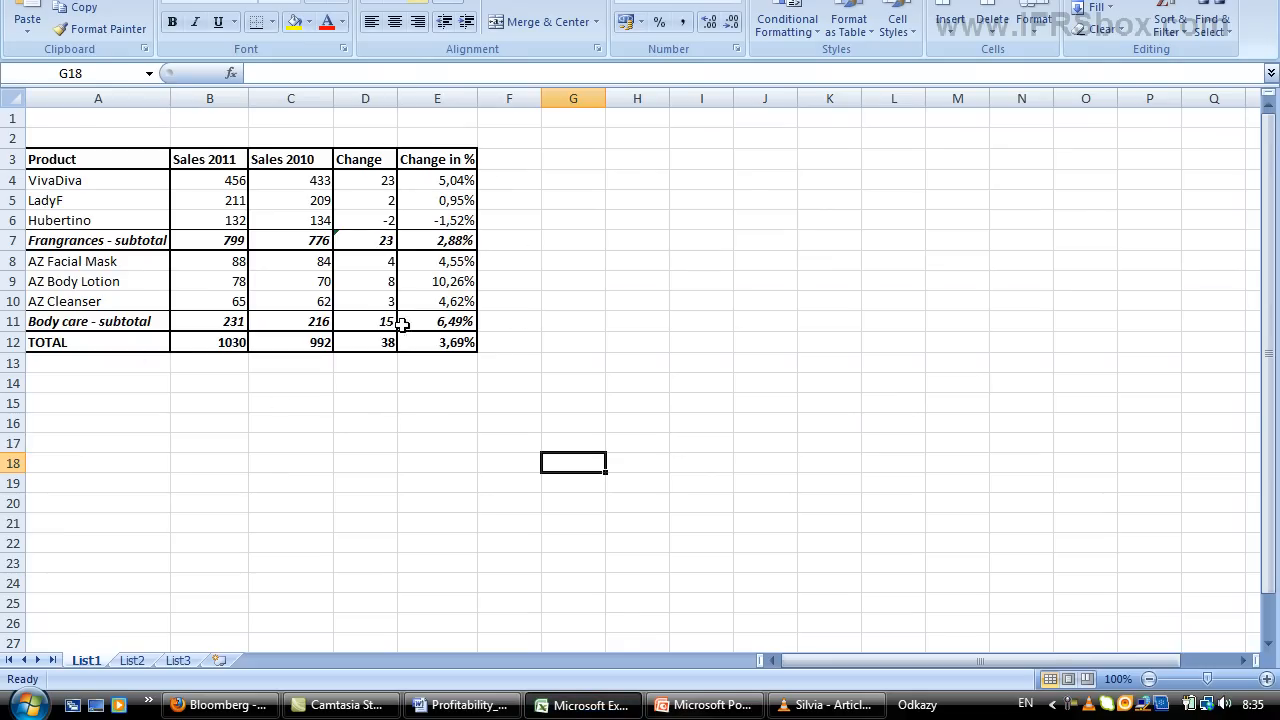
mouse_move(462, 704)
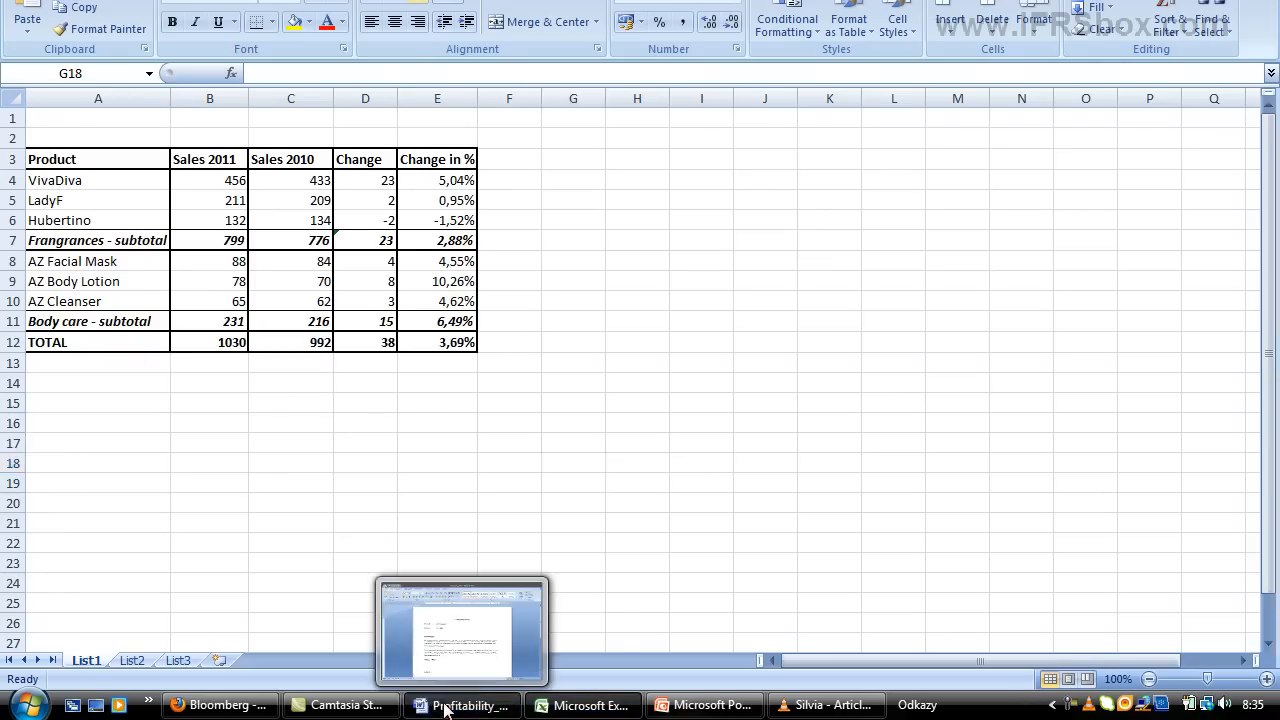
- Bring up the Excel sales table and launch Snipping Tool from Start > Accessories
click(462, 704)
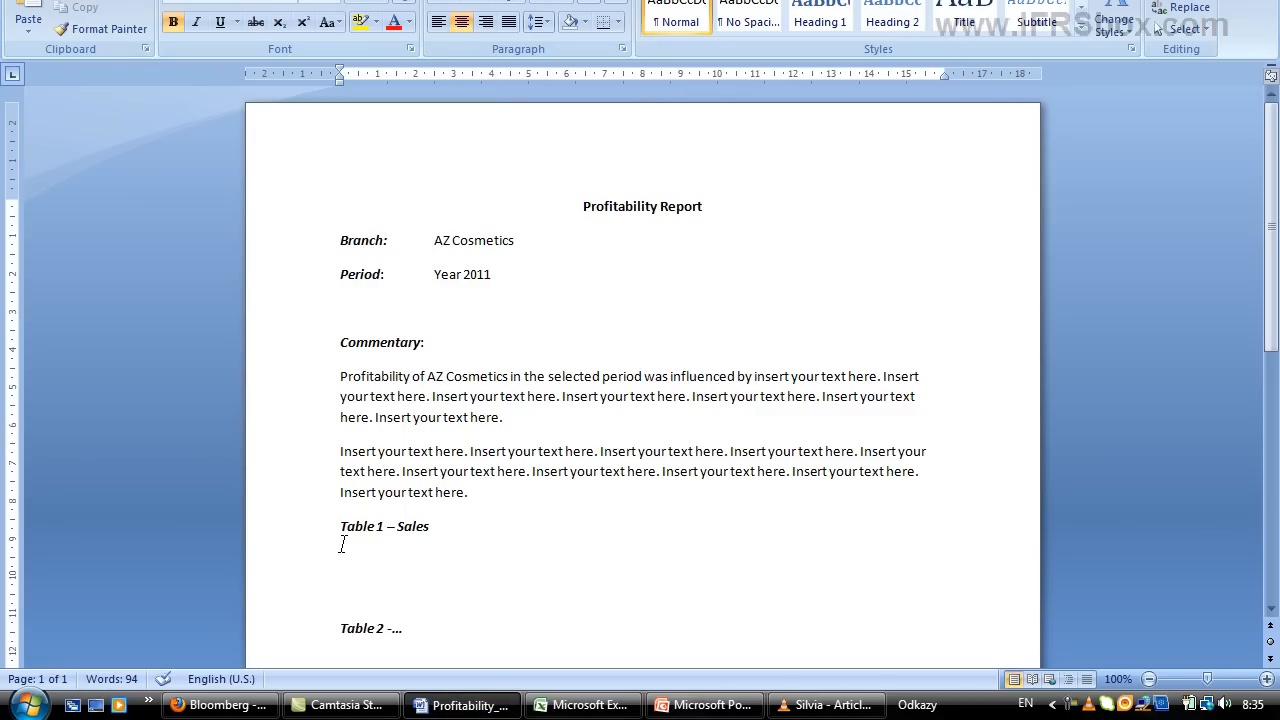
mouse_move(628, 272)
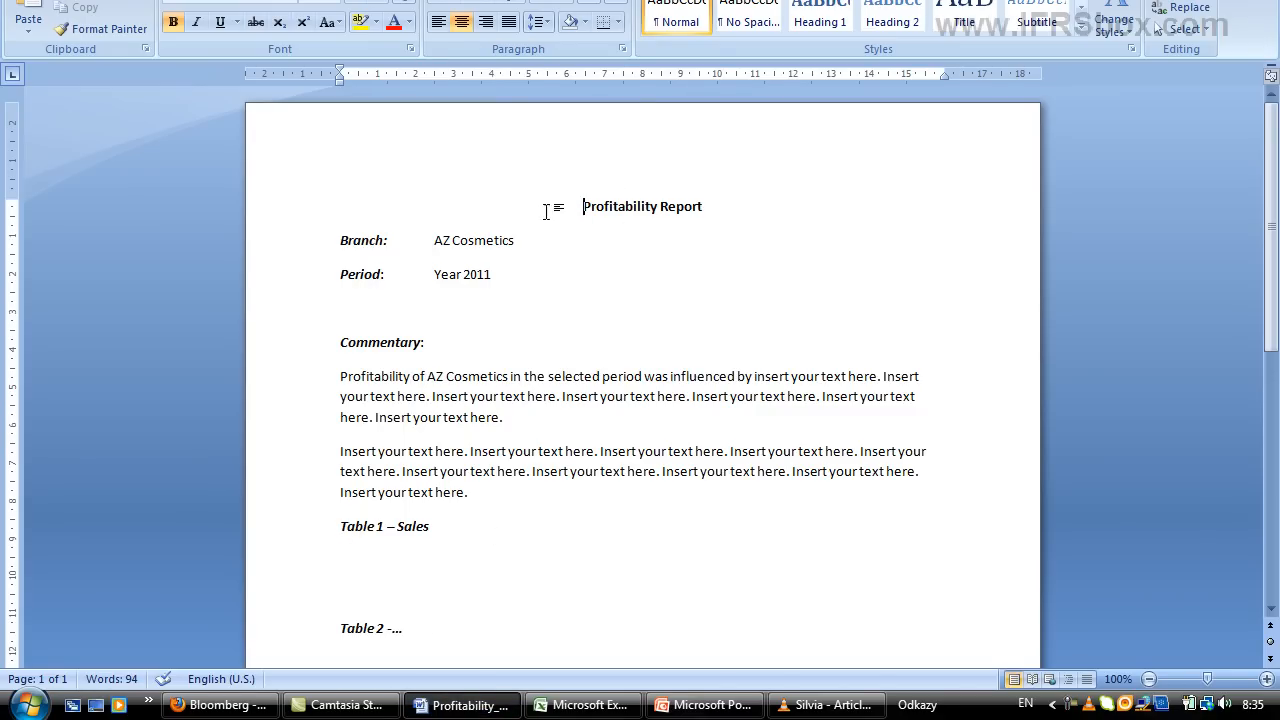
mouse_move(390, 596)
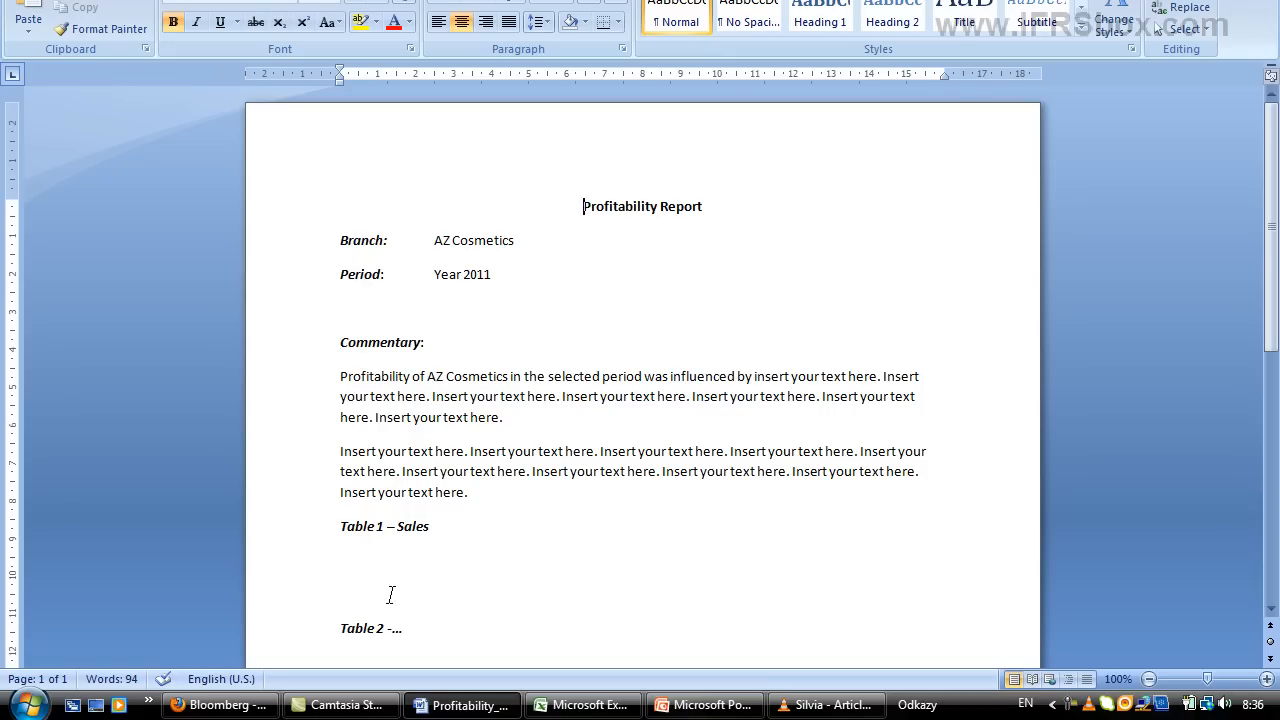
click(580, 704)
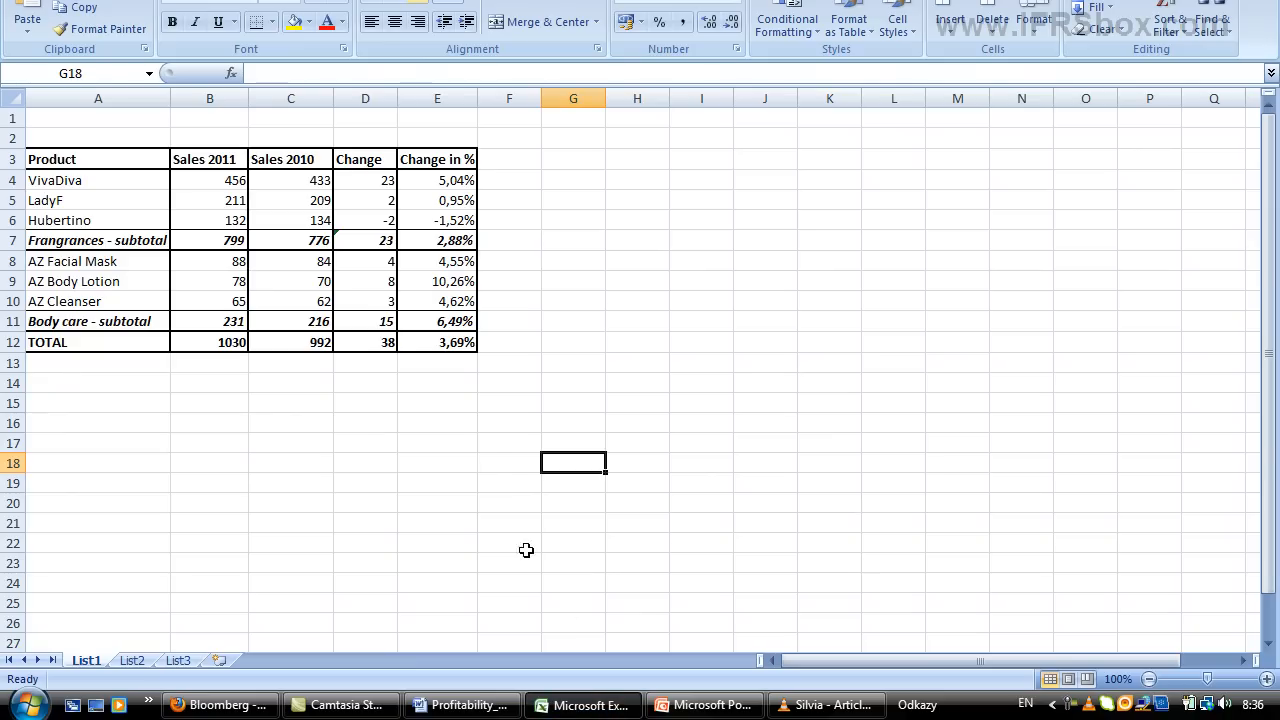
mouse_move(60, 688)
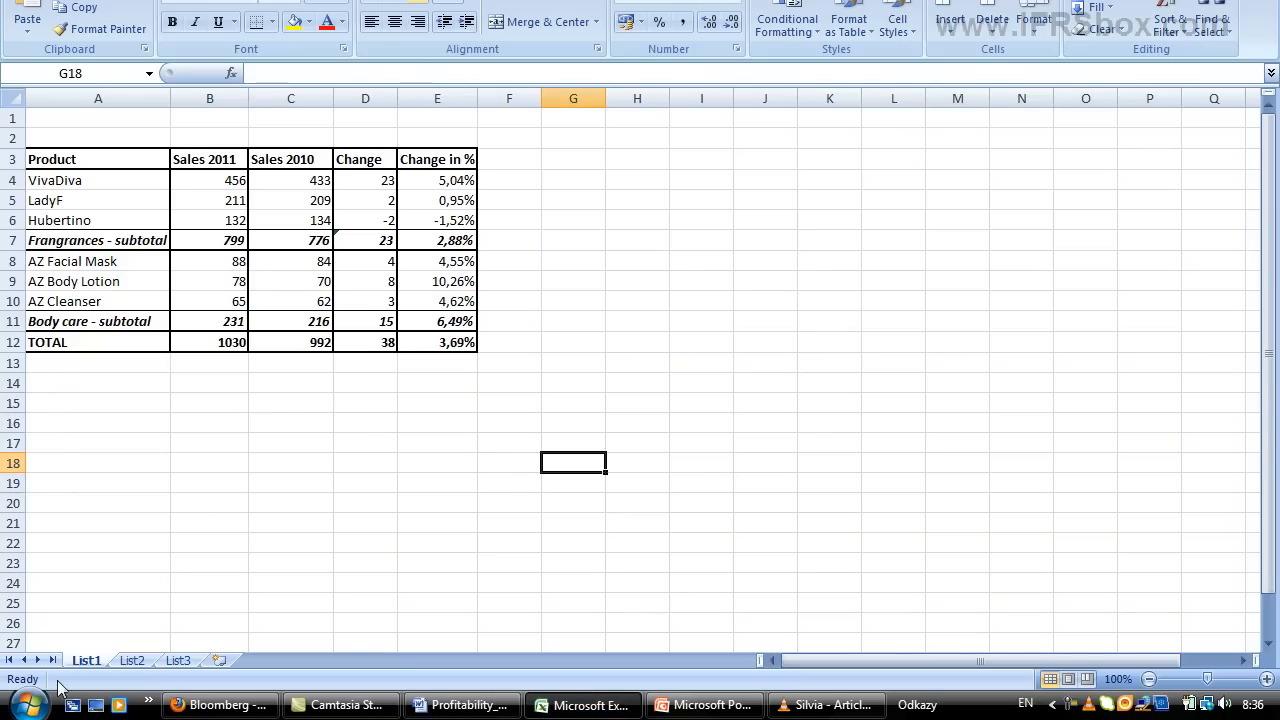
click(20, 704)
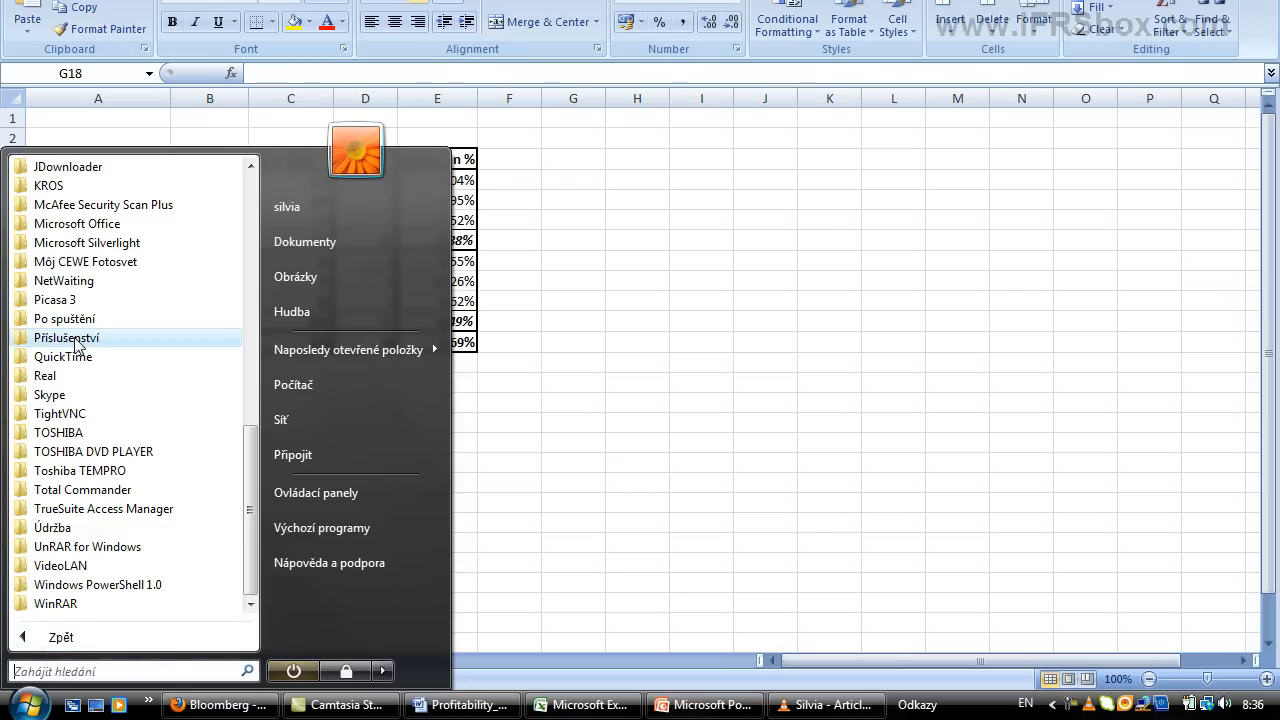
click(66, 336)
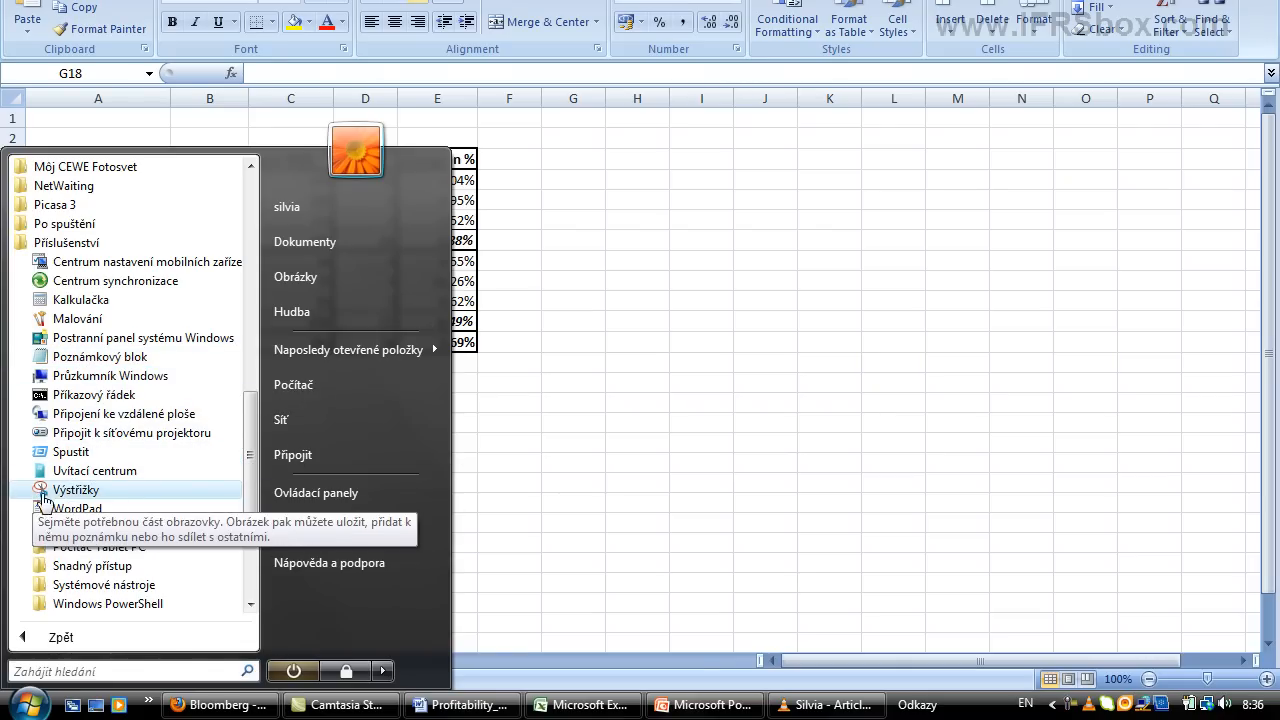
click(94, 496)
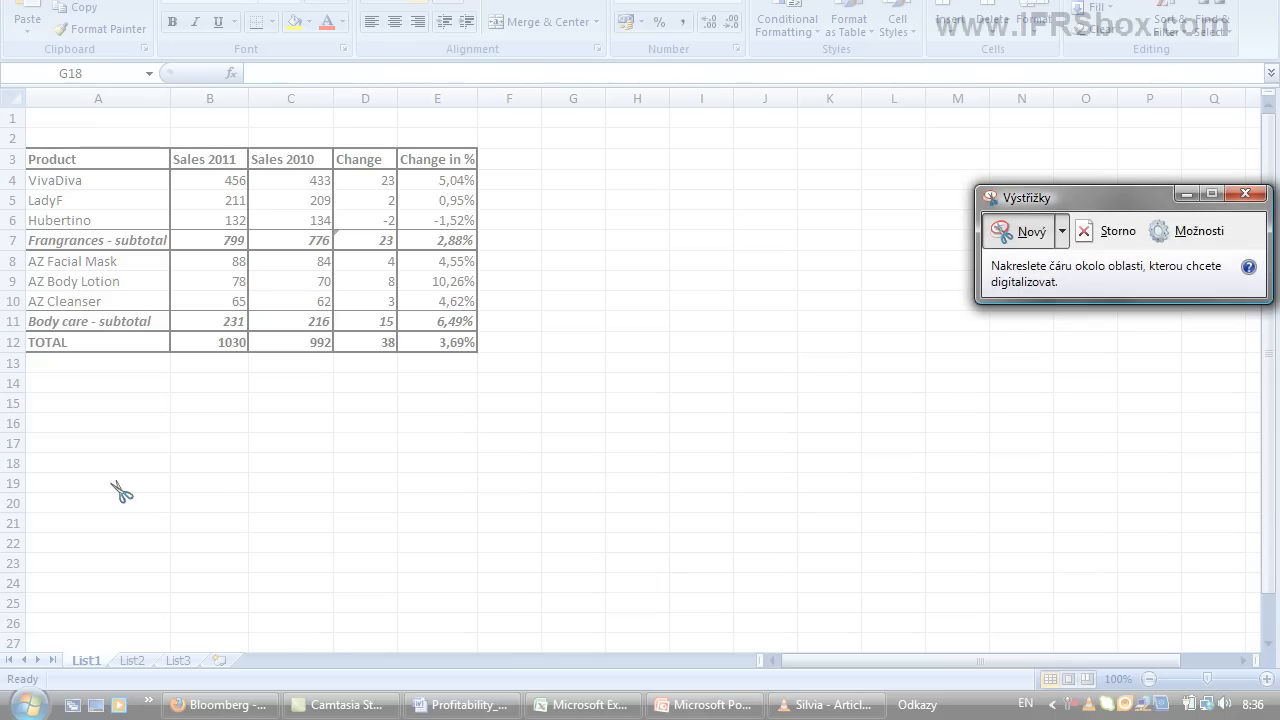
mouse_move(1062, 270)
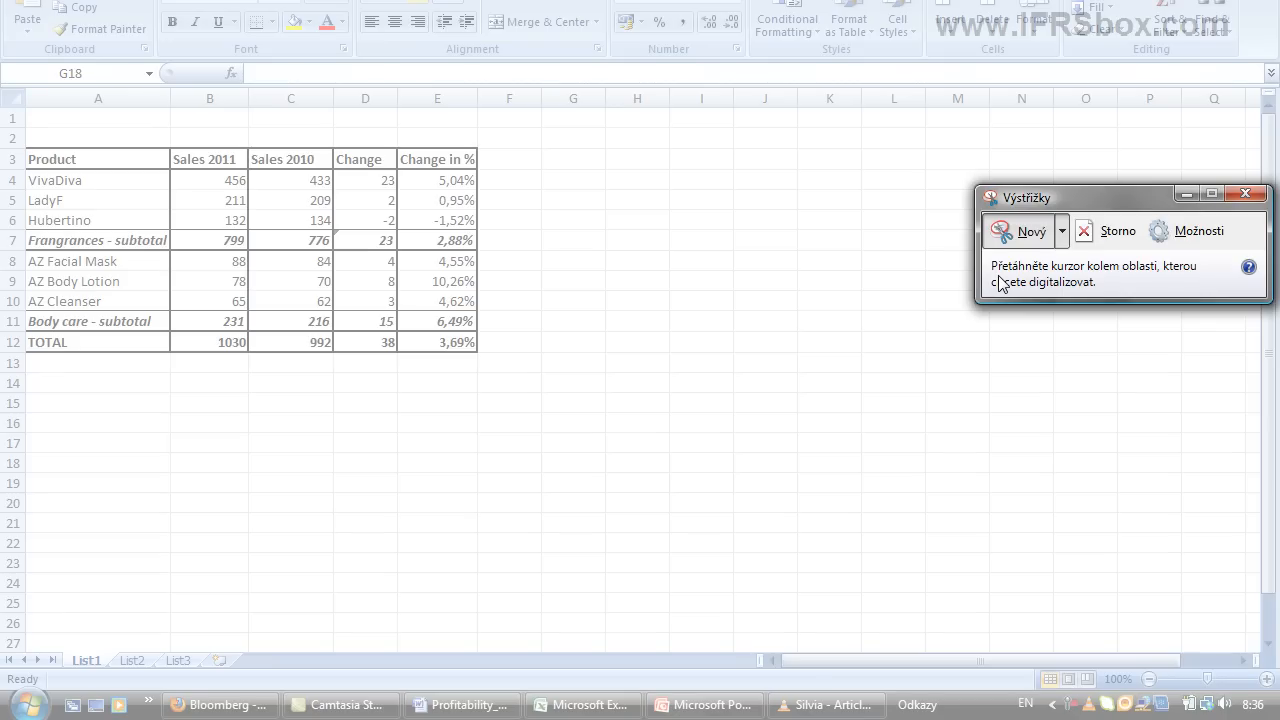
mouse_move(98, 144)
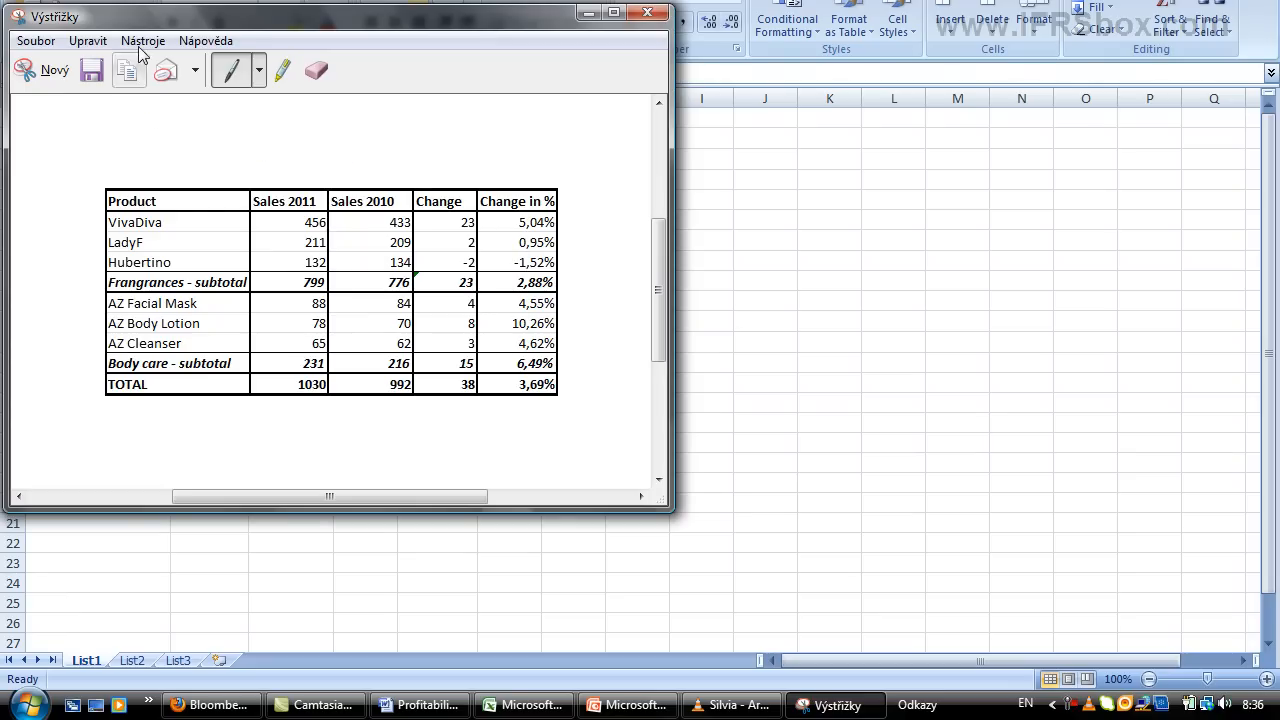
- Highlight the Hubertino row yellow, circle the 3,69% total in red, and switch to Word
click(284, 70)
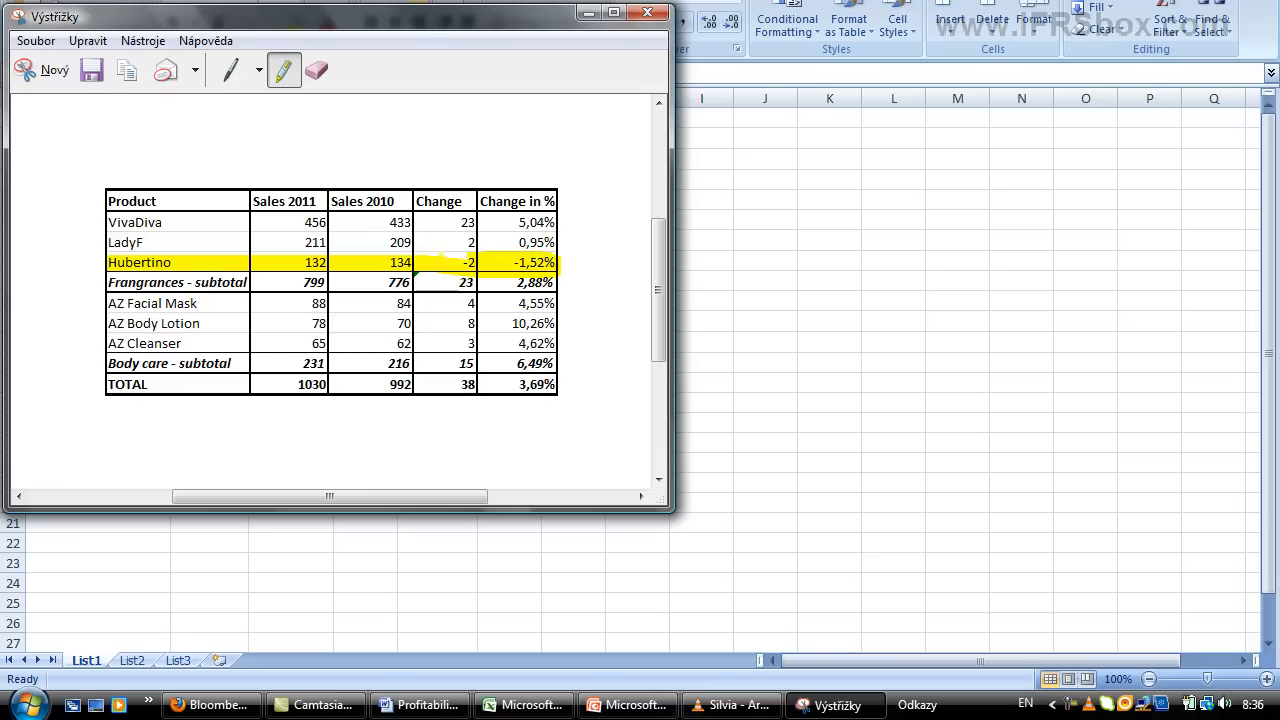
click(144, 40)
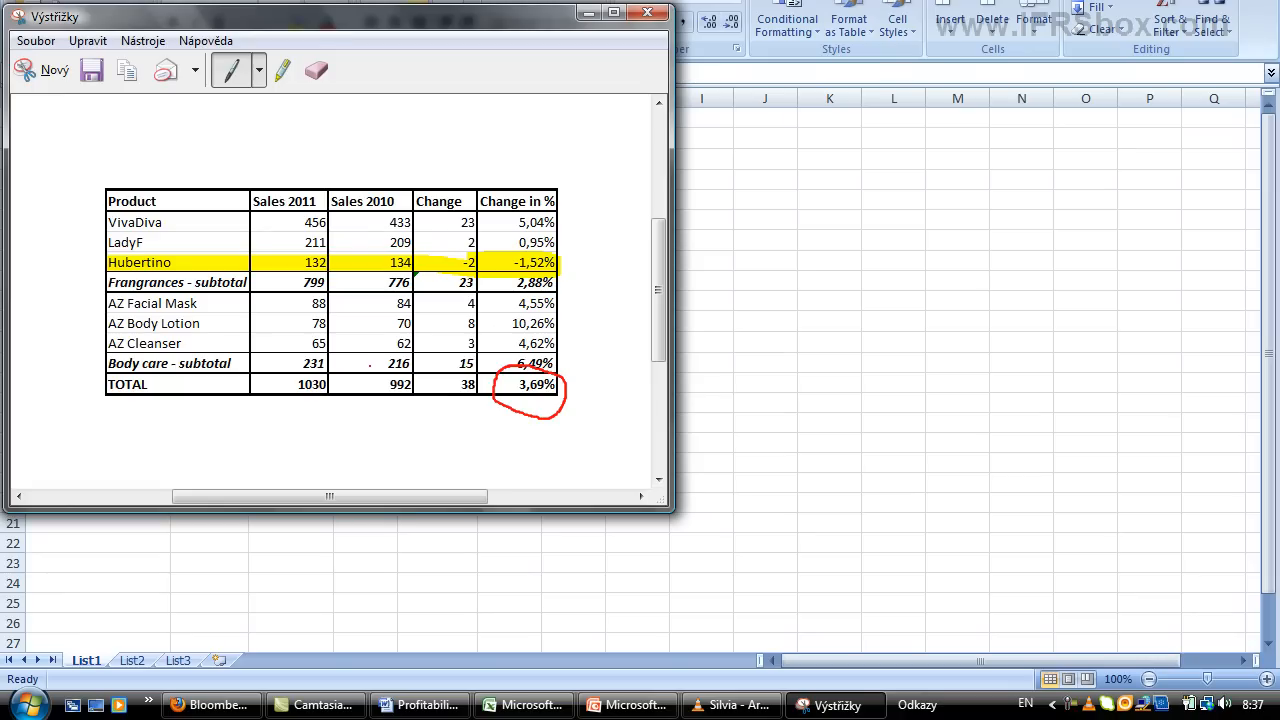
click(88, 40)
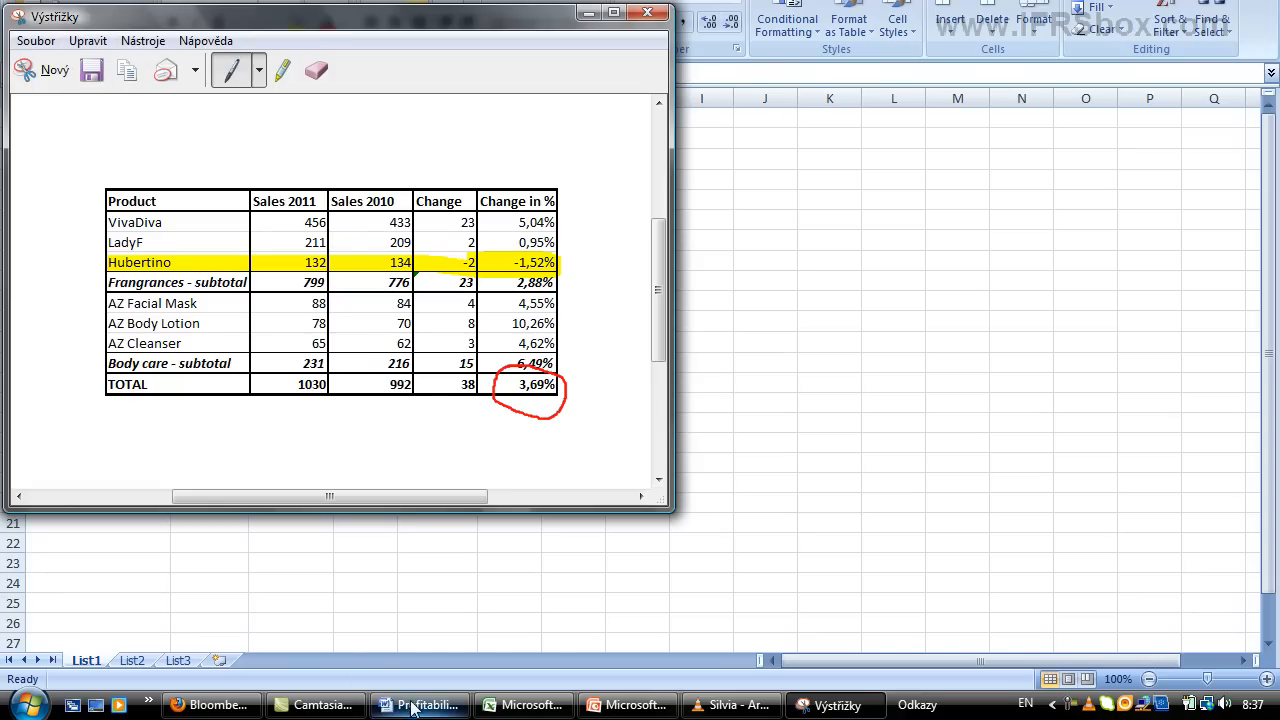
click(420, 704)
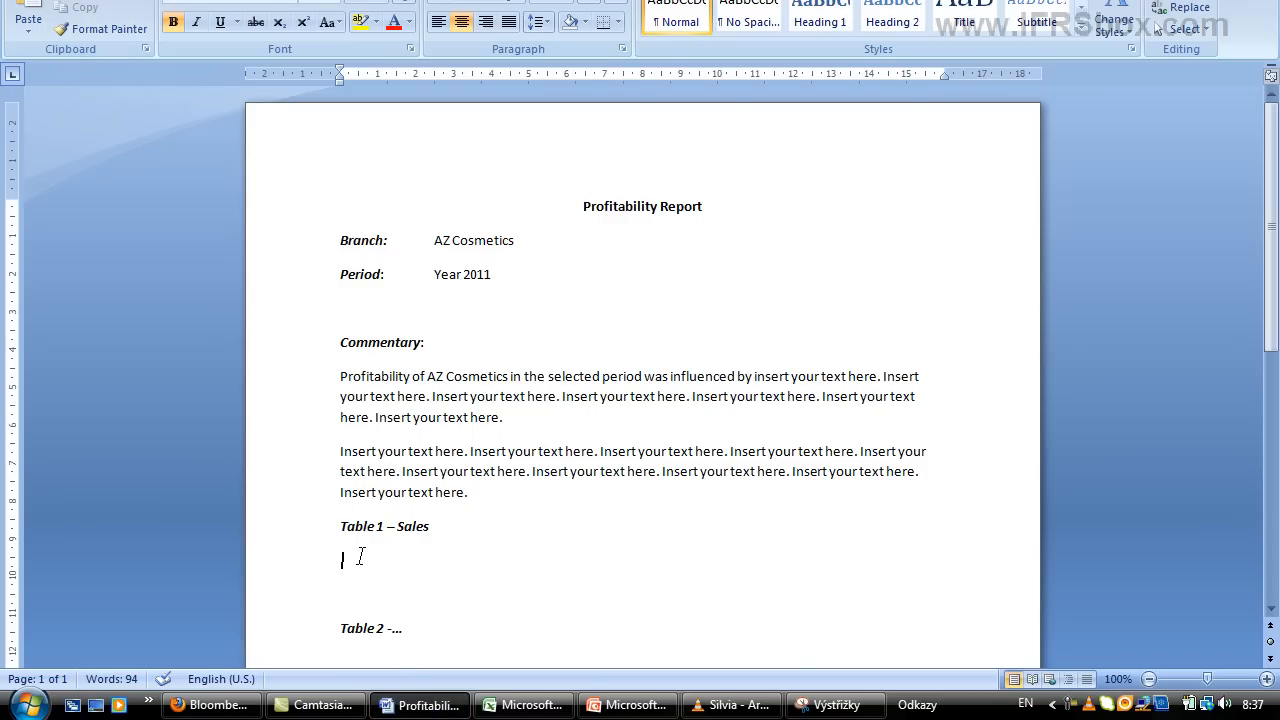
- Paste the annotated sales snip under Table 1 – Sales, then bring up the Bloomberg markets page
right_click(342, 558)
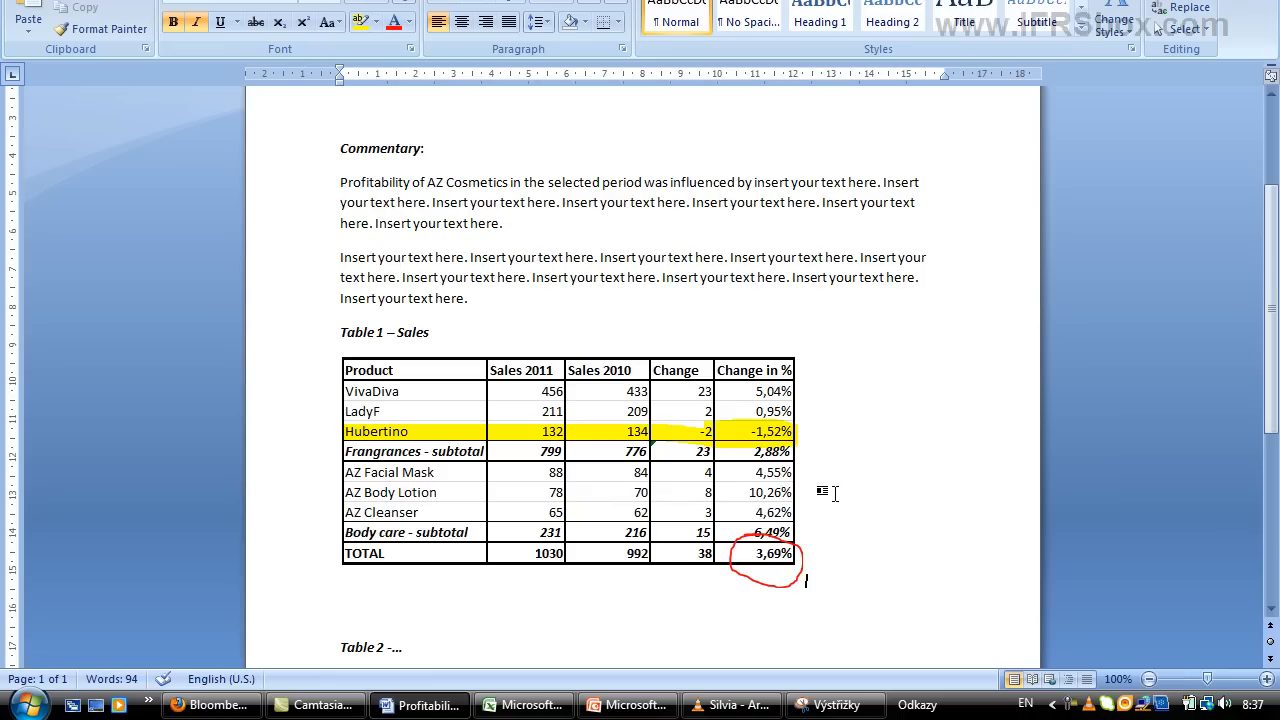
mouse_move(864, 592)
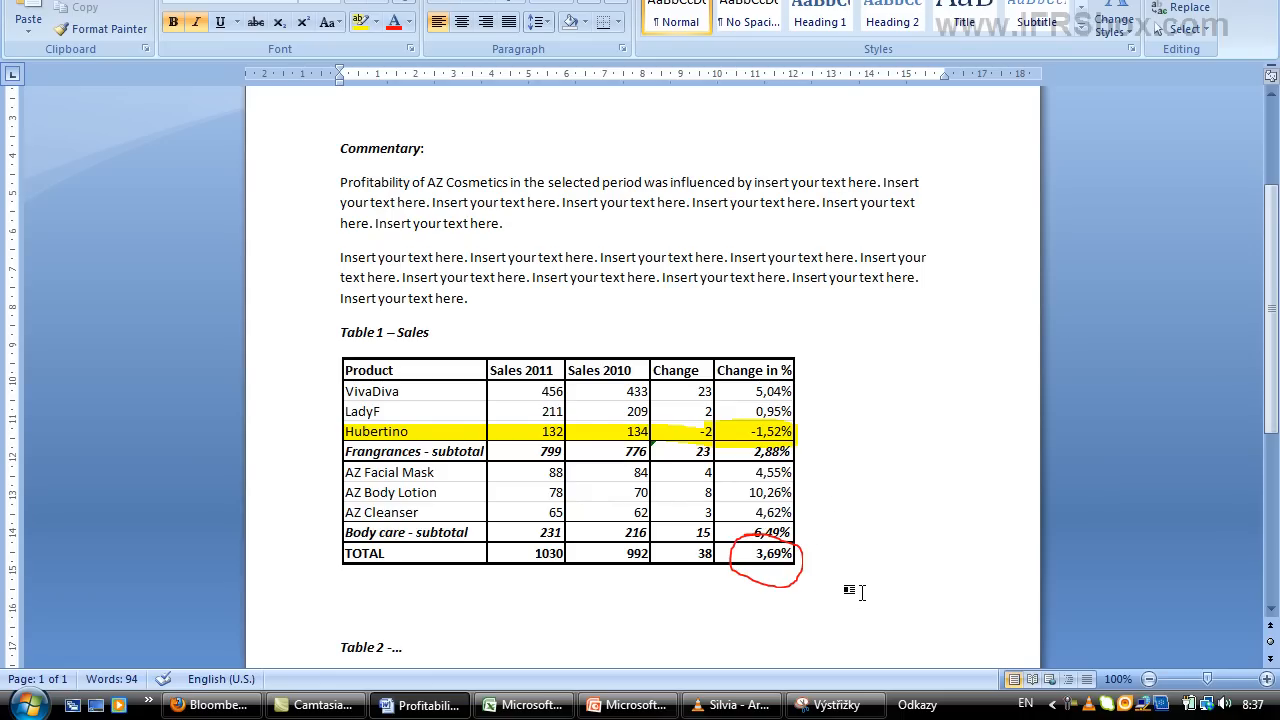
mouse_move(528, 698)
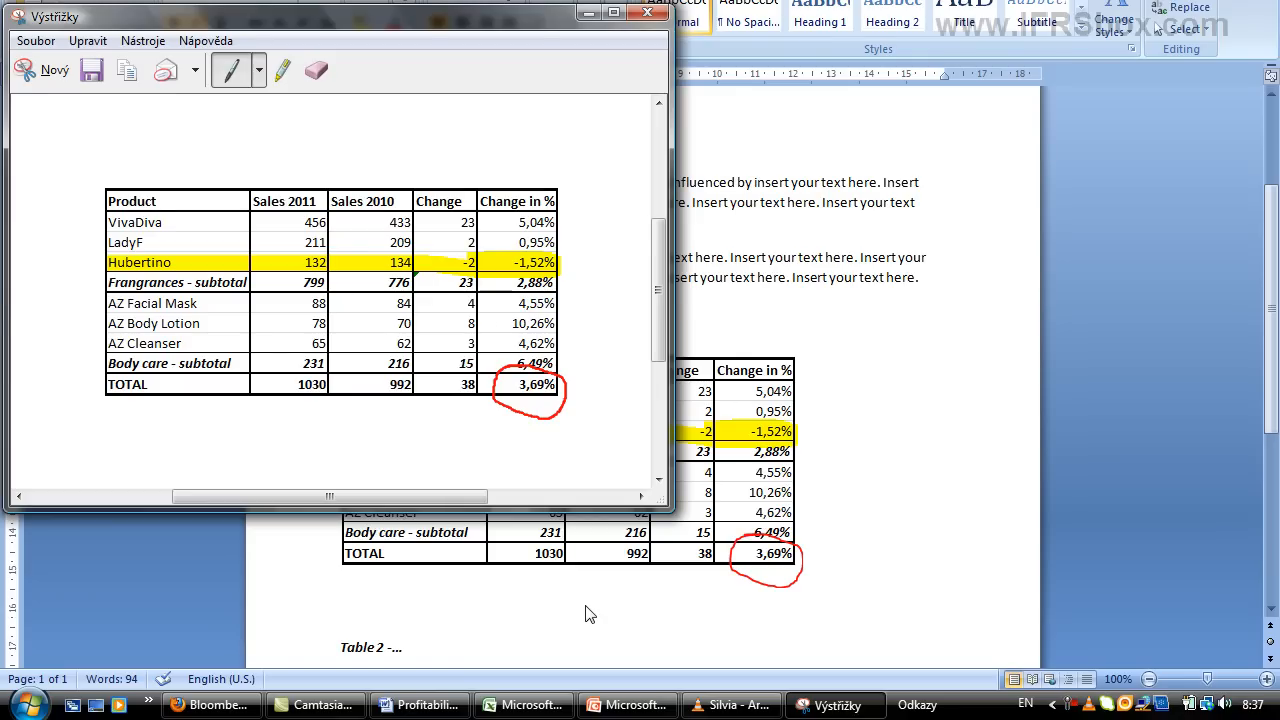
mouse_move(584, 610)
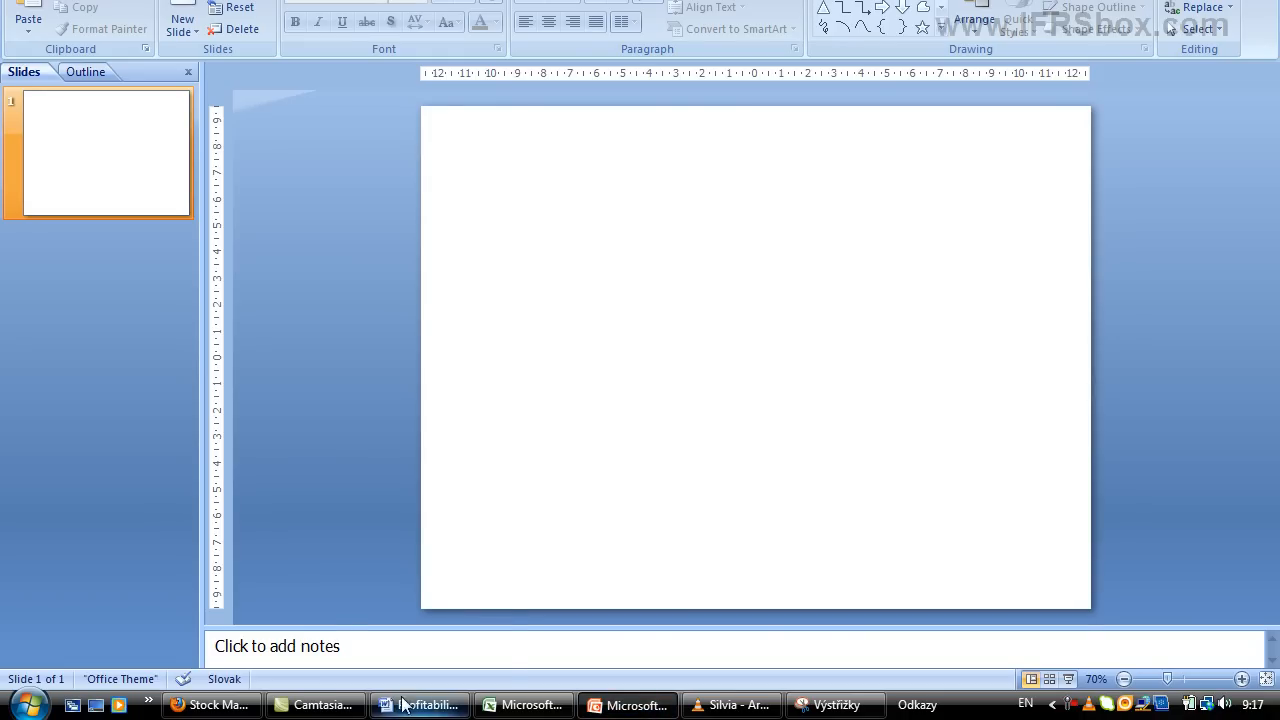
click(418, 704)
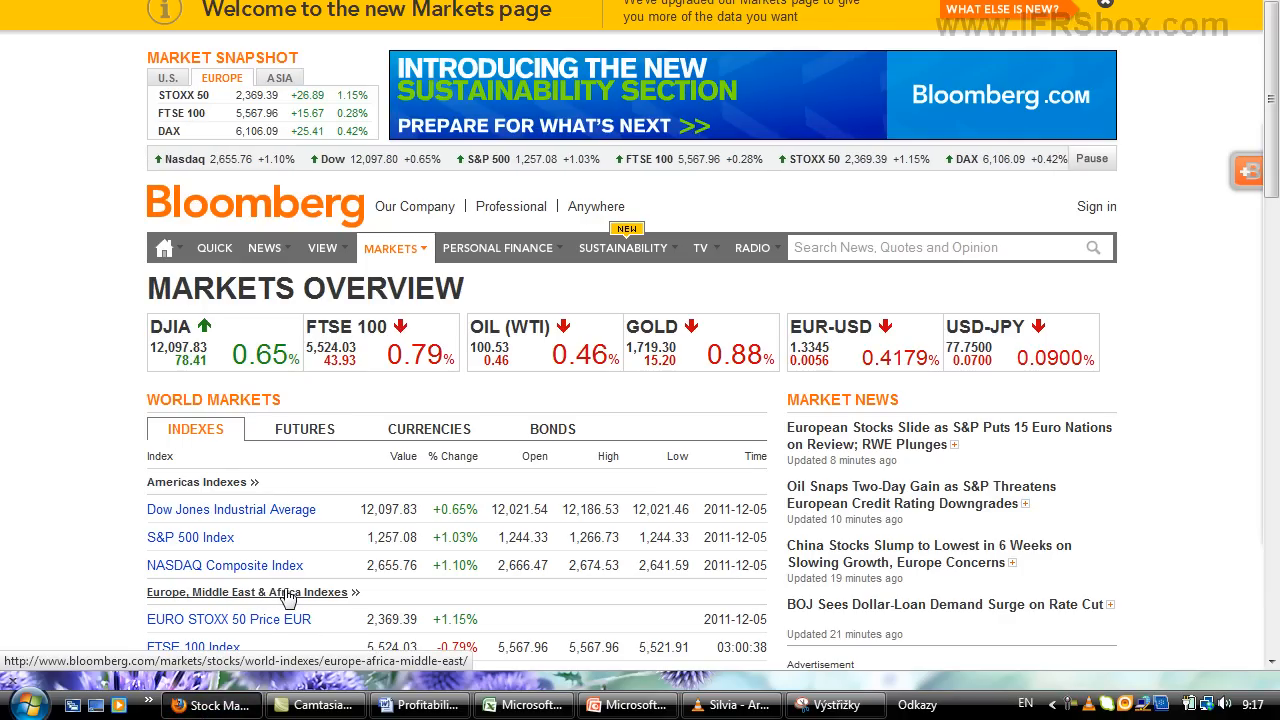
- Go to Government Bonds from the Markets menu and scroll toward the yield curve
click(392, 248)
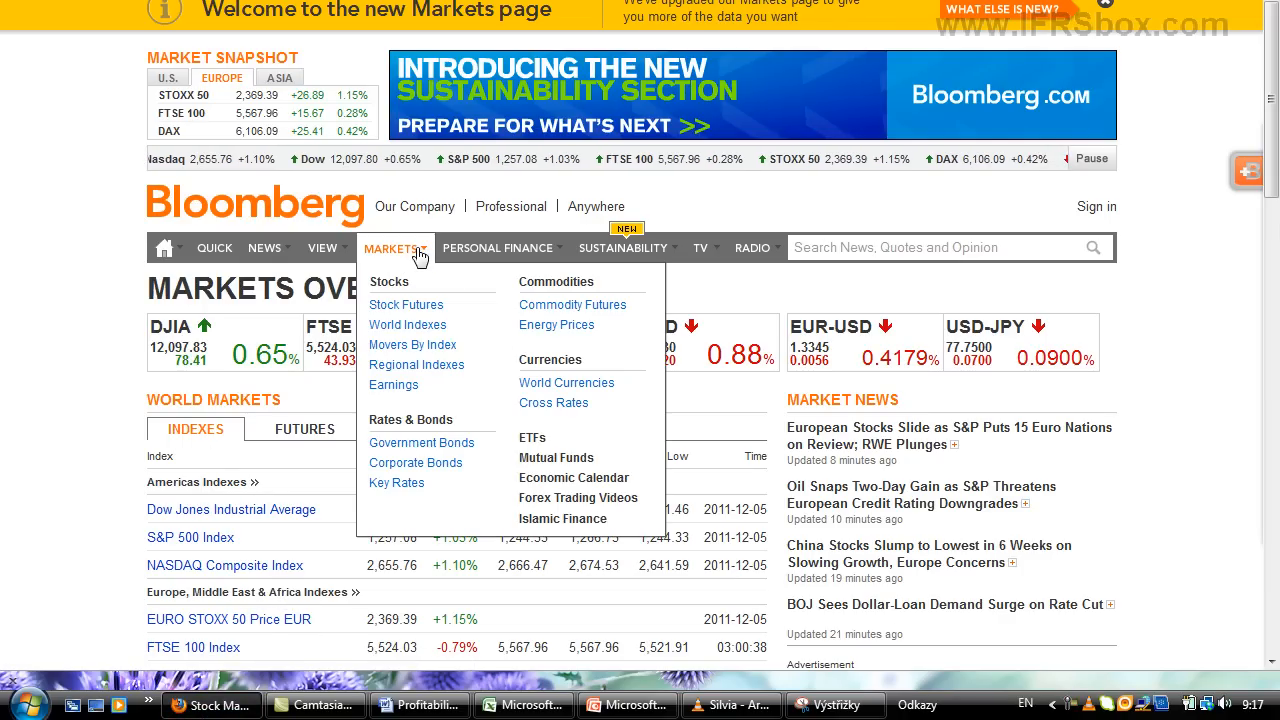
mouse_move(420, 444)
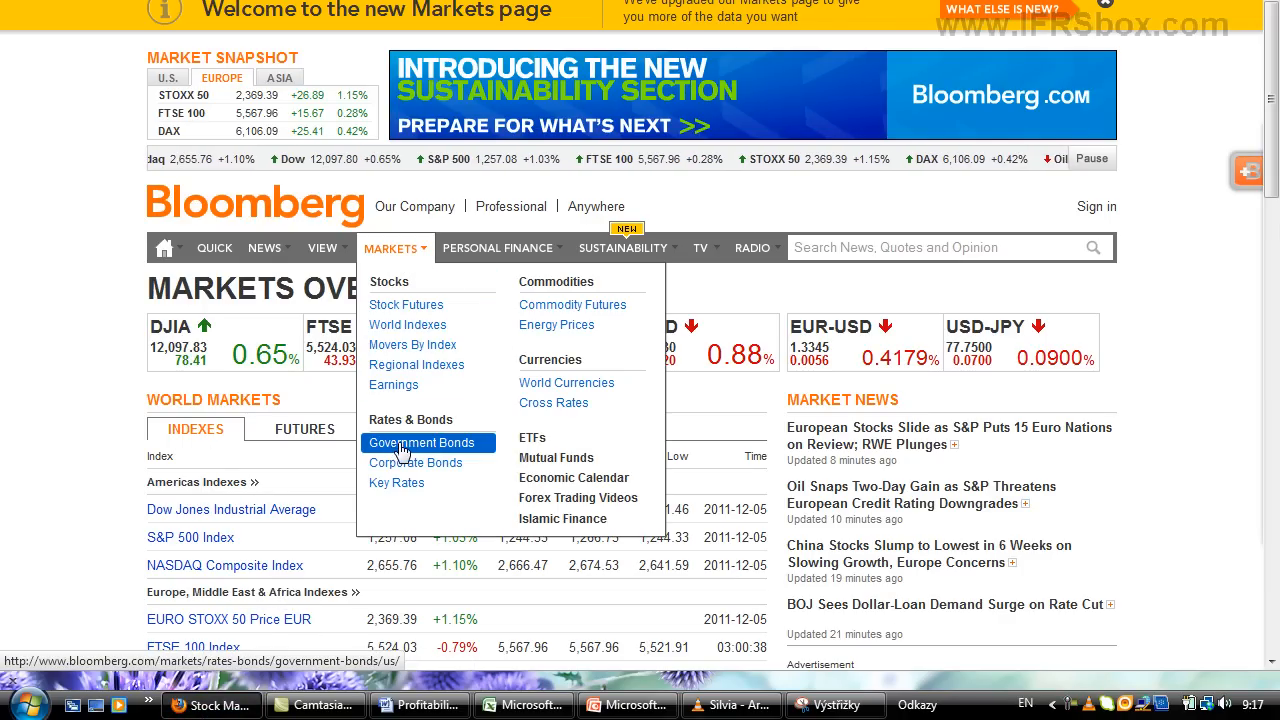
mouse_move(392, 384)
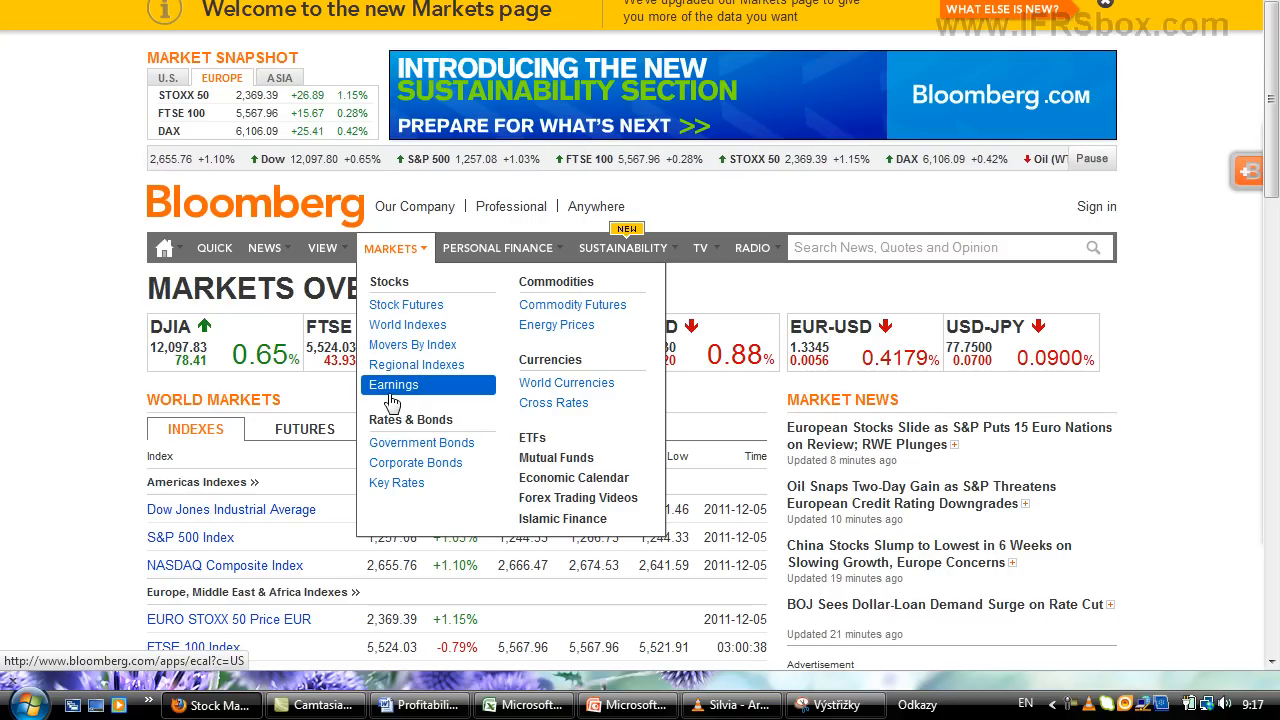
mouse_move(422, 442)
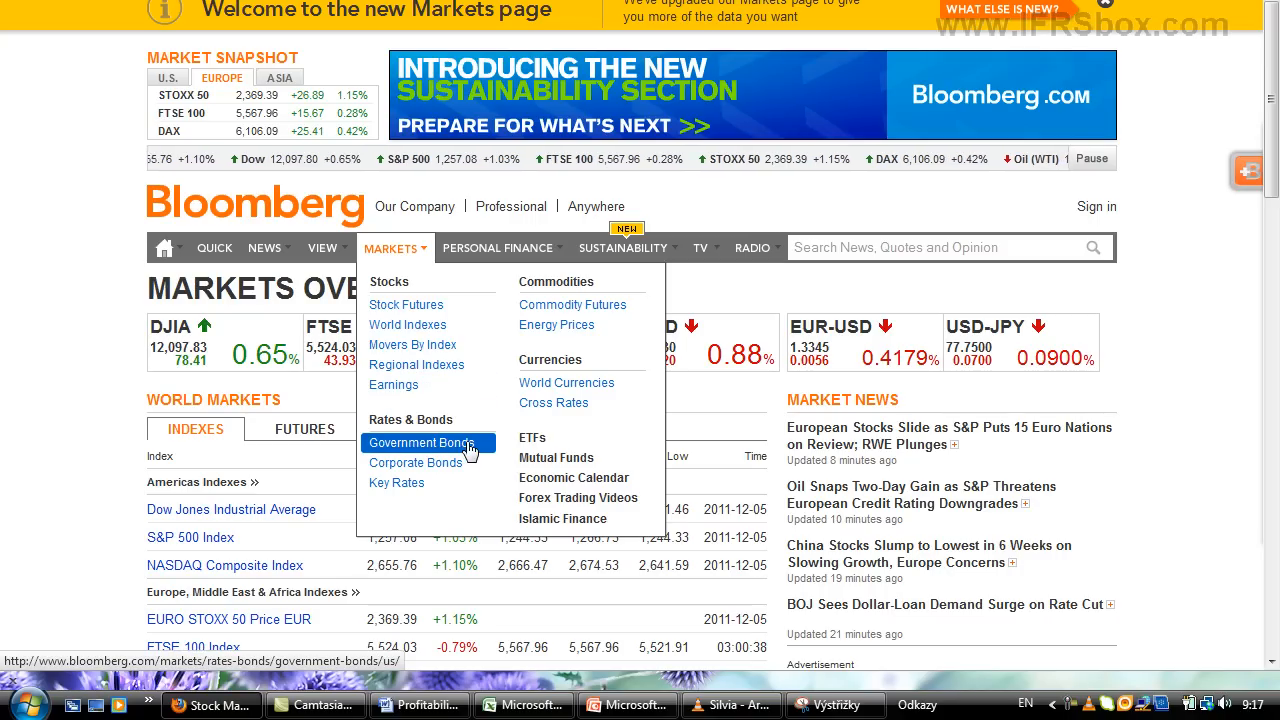
click(416, 442)
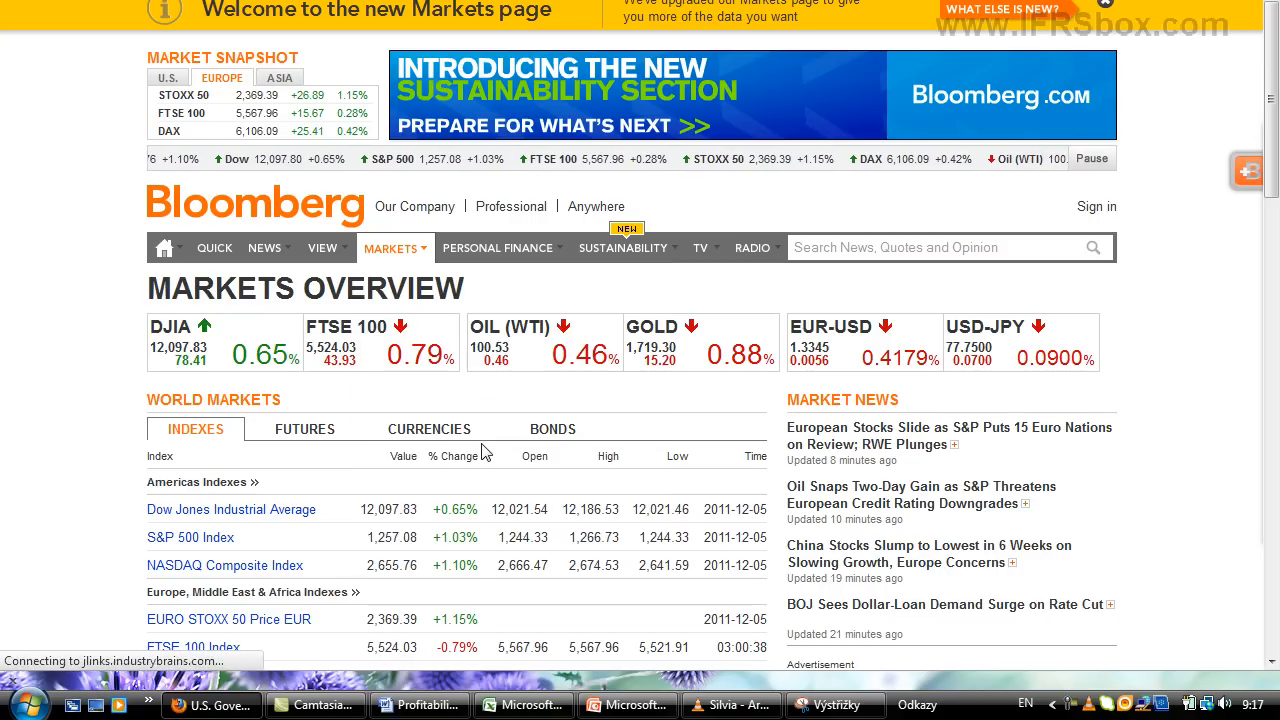
scroll(down, 3)
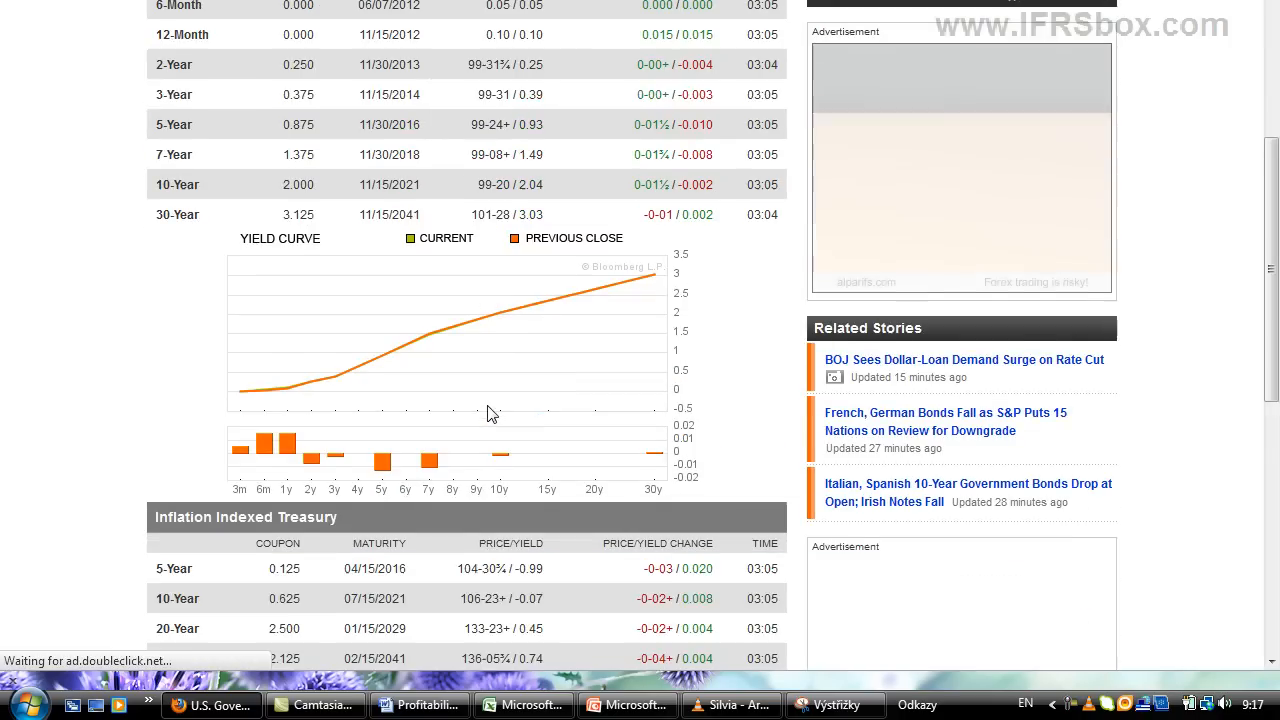
- Scroll to the yield curve and set Snipping Tool to Free-form Snip
scroll(down, 3)
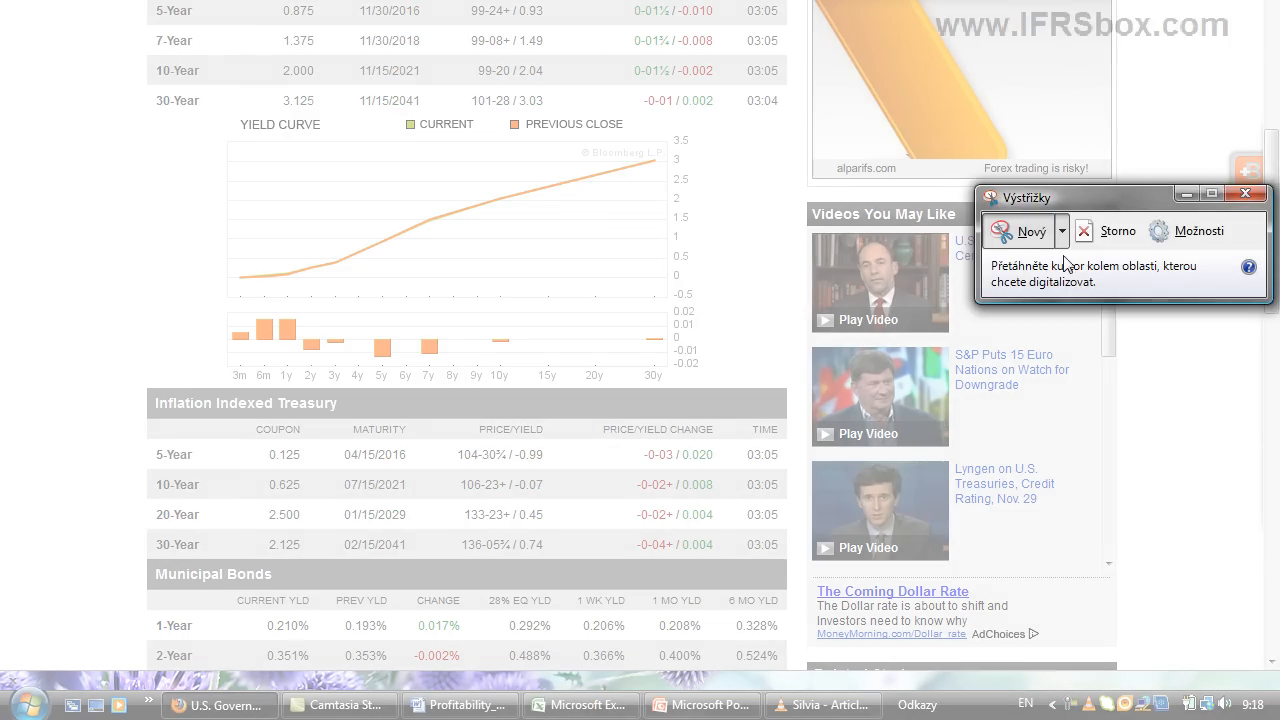
click(1064, 232)
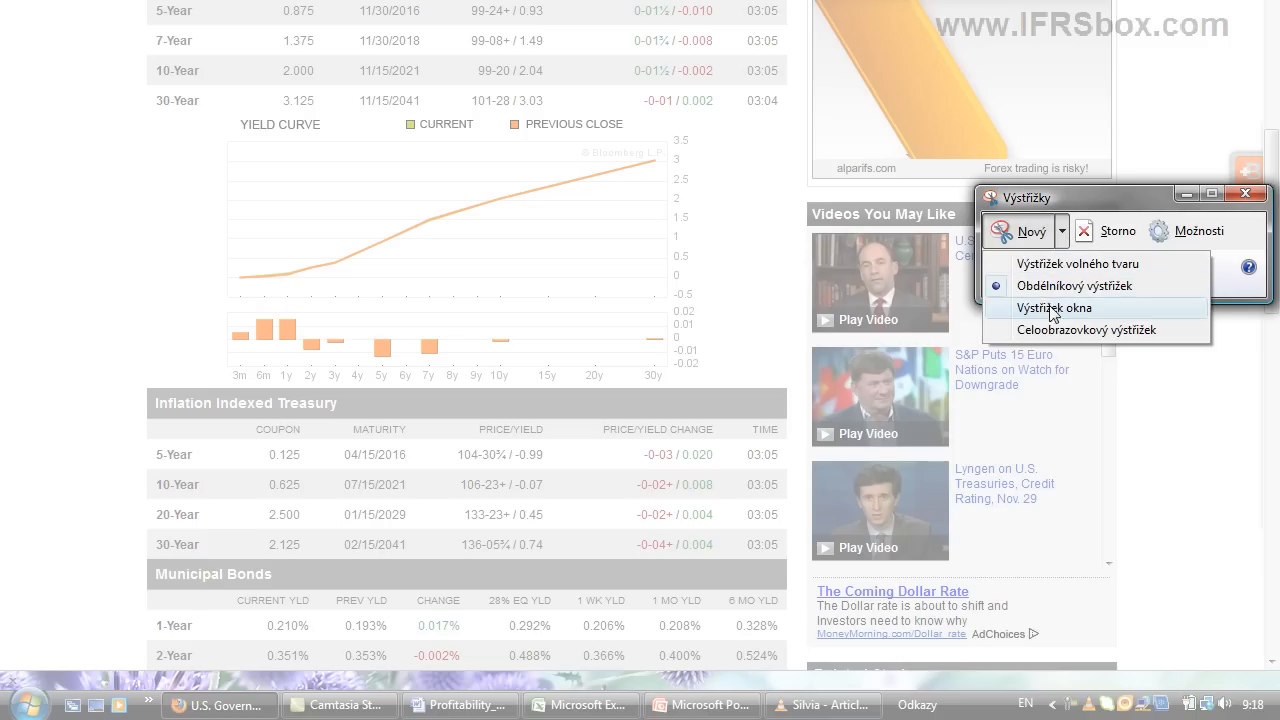
click(1052, 308)
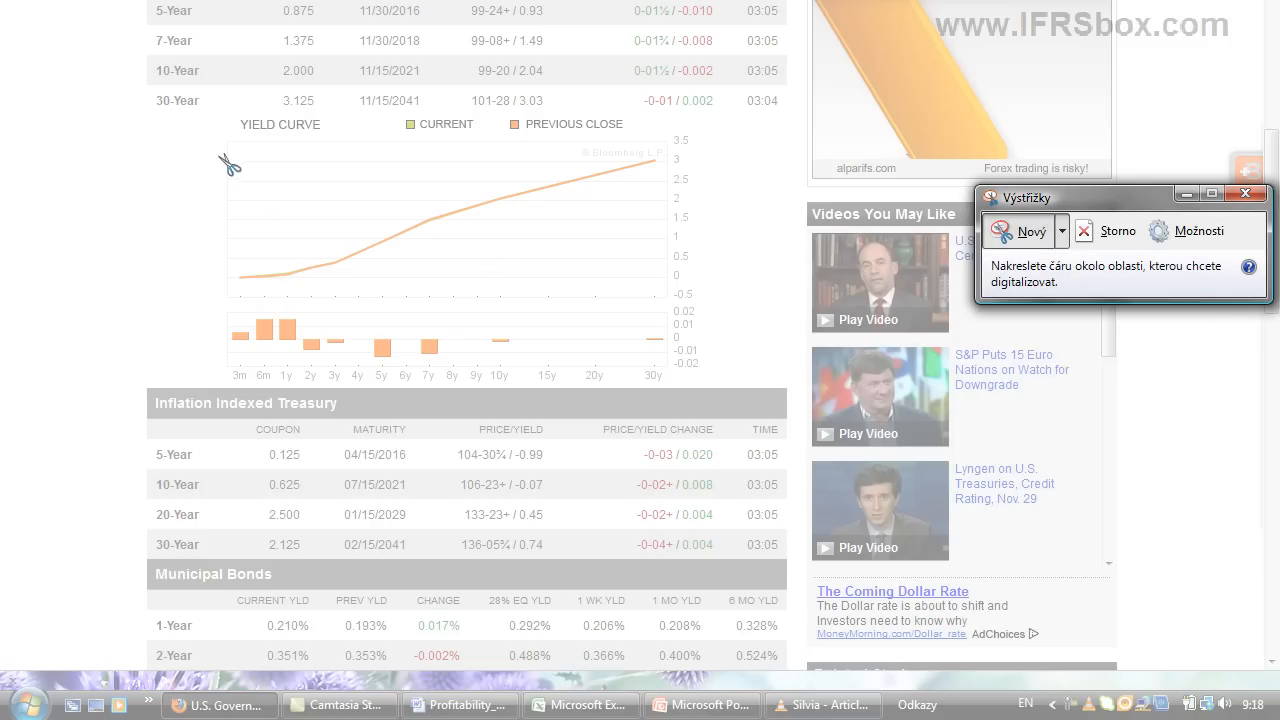
mouse_move(204, 156)
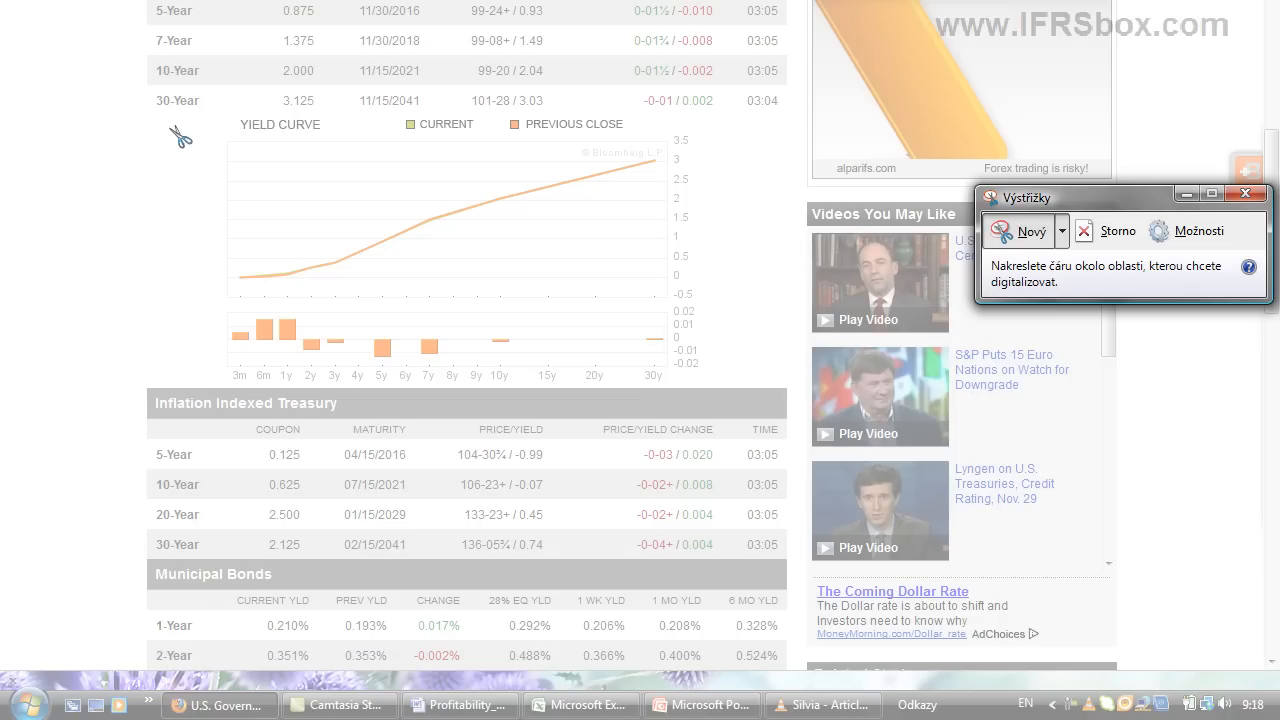
- Trace a free-form outline around the Yield Curve chart
drag(184, 136, 290, 118)
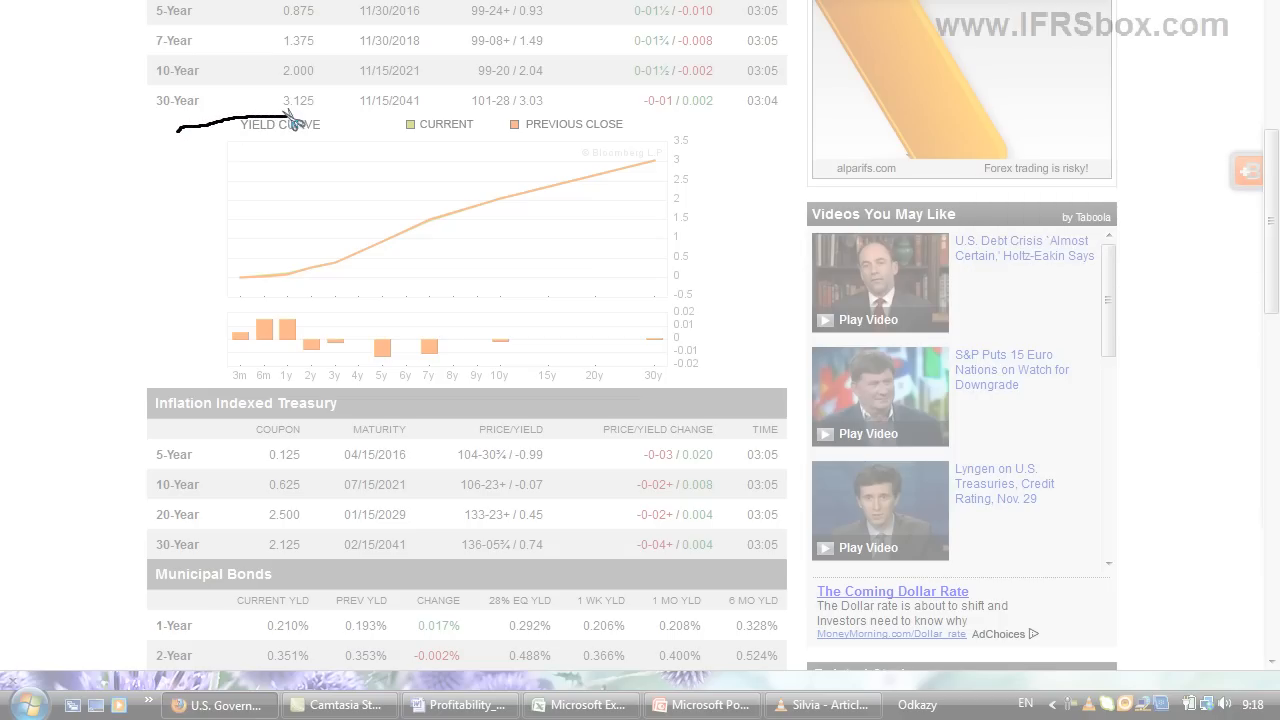
drag(290, 120, 576, 120)
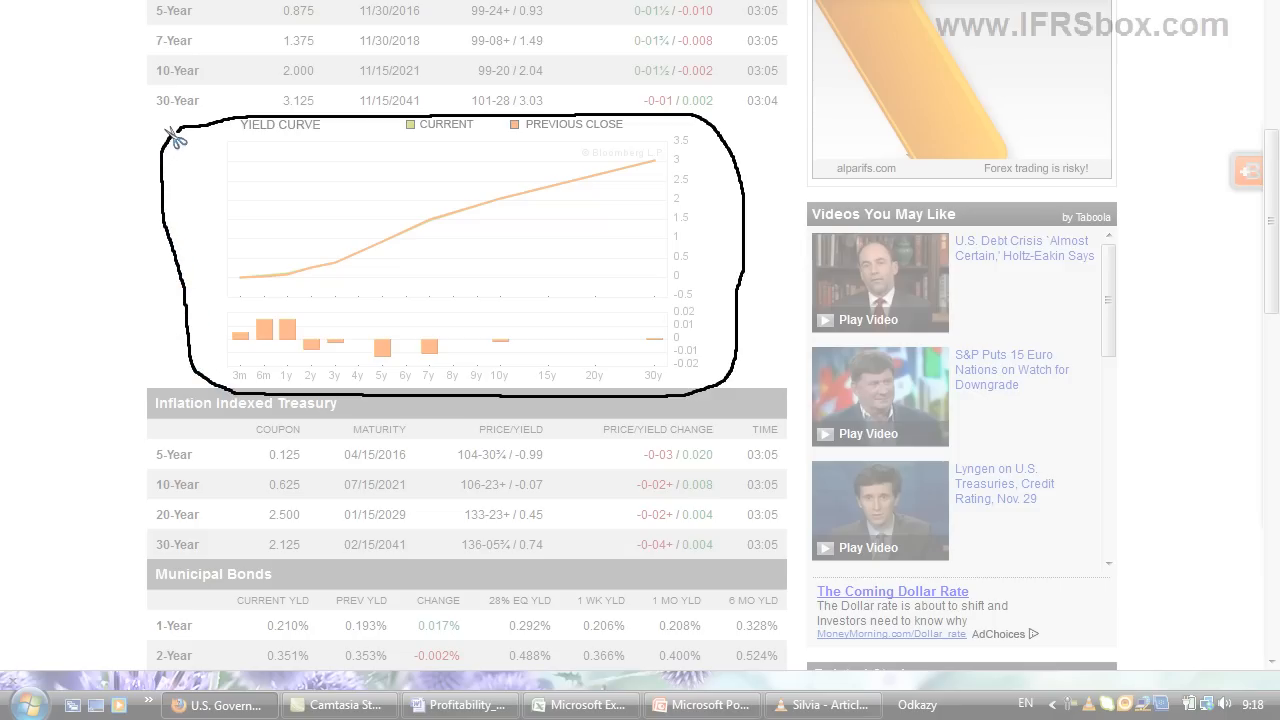
mouse_move(180, 136)
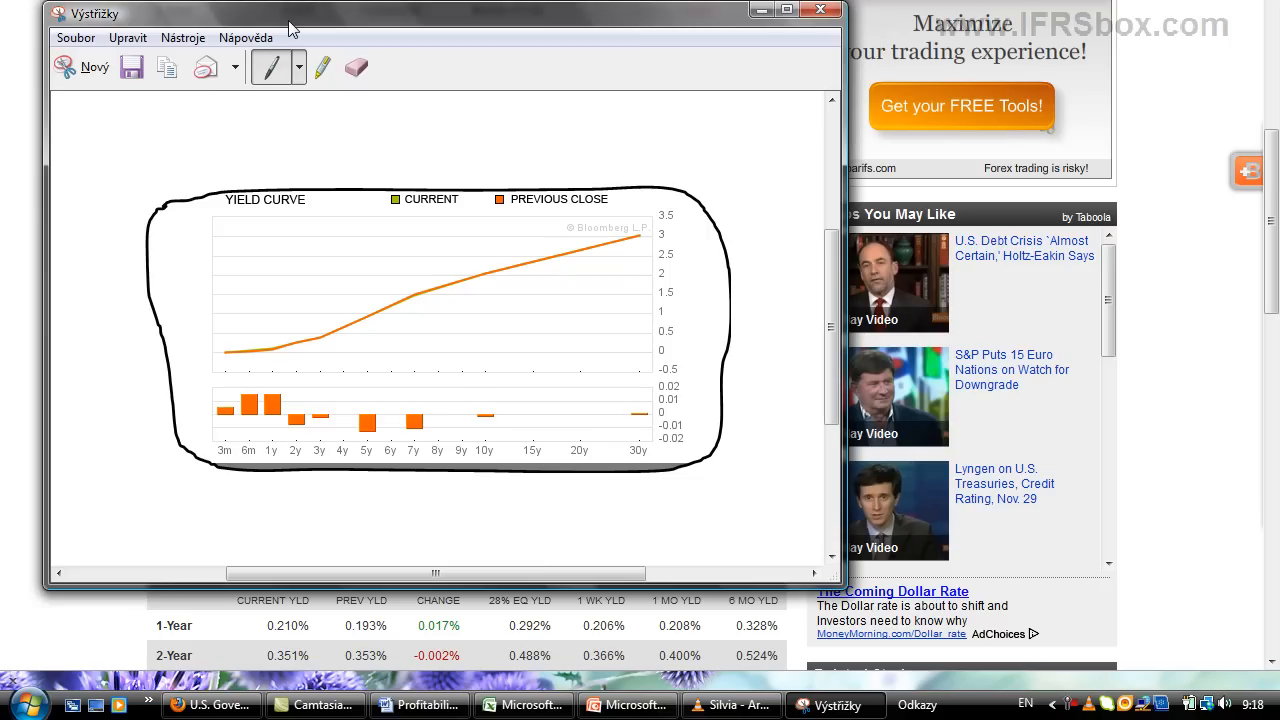
- Check the blank PowerPoint slide, then return to the bonds page for a new snip
click(322, 66)
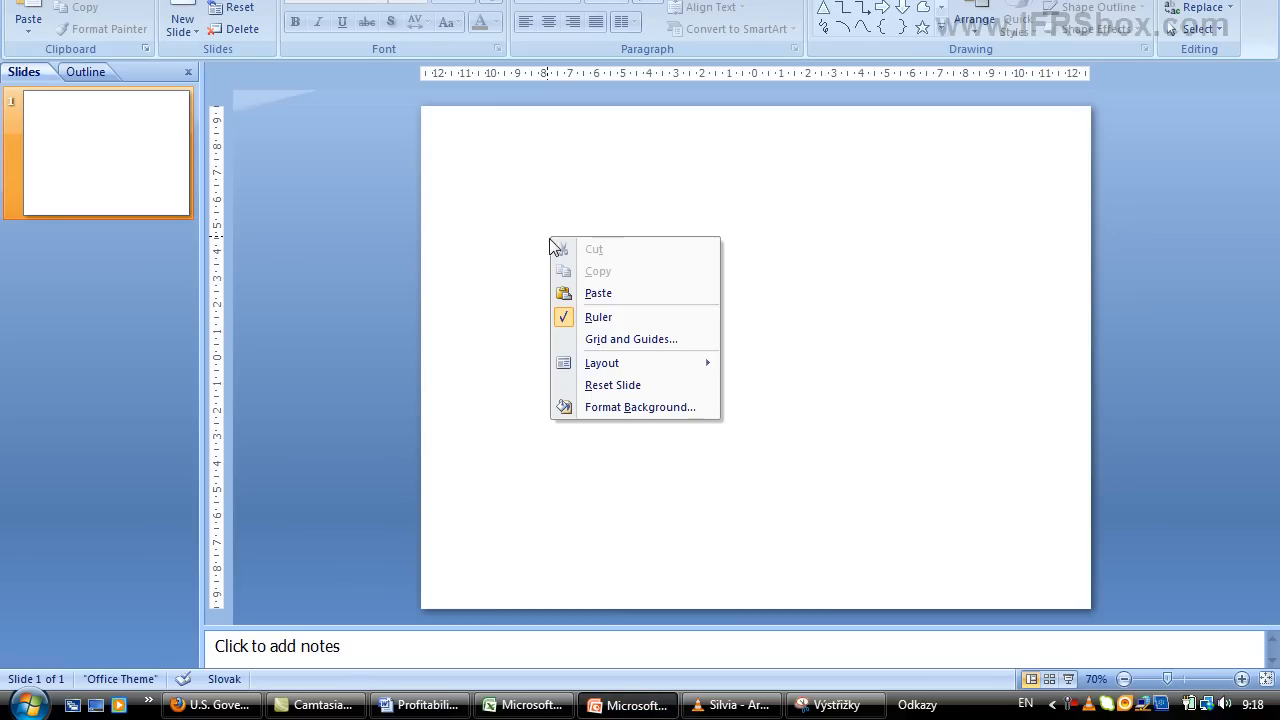
click(598, 292)
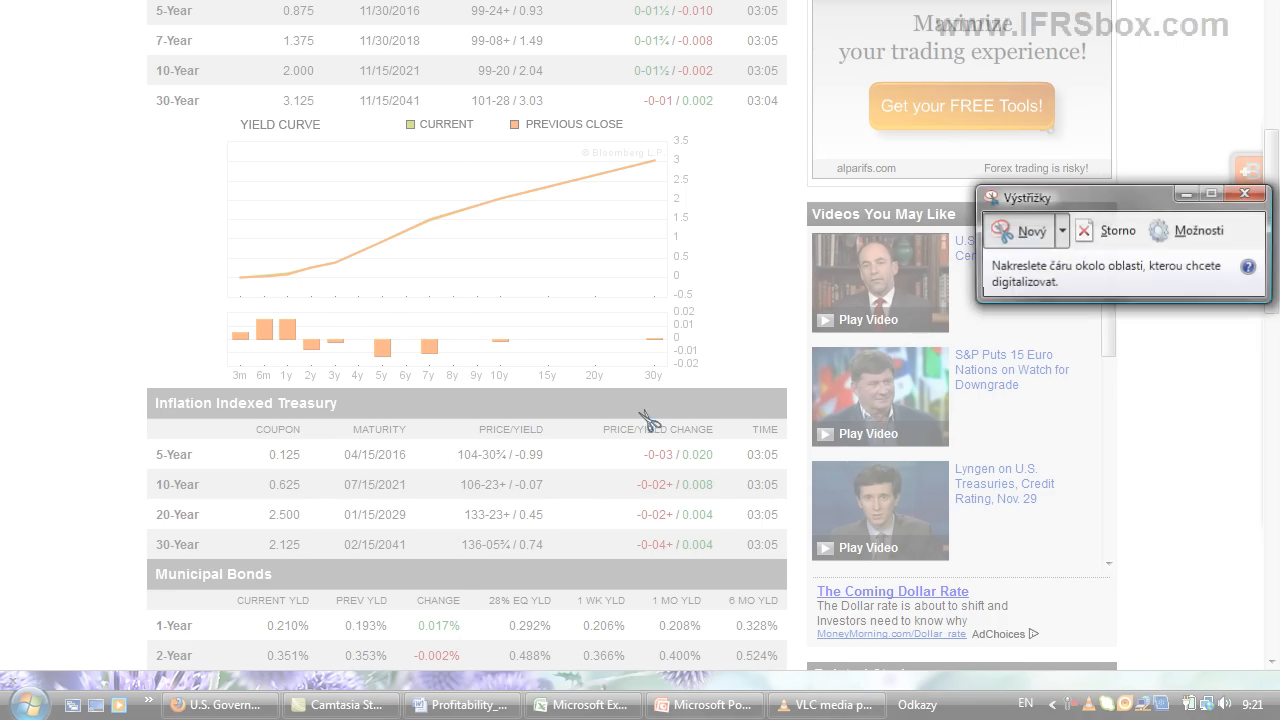
- Take a full-screen snip of the bonds page and bring up the annotation tools
click(1064, 230)
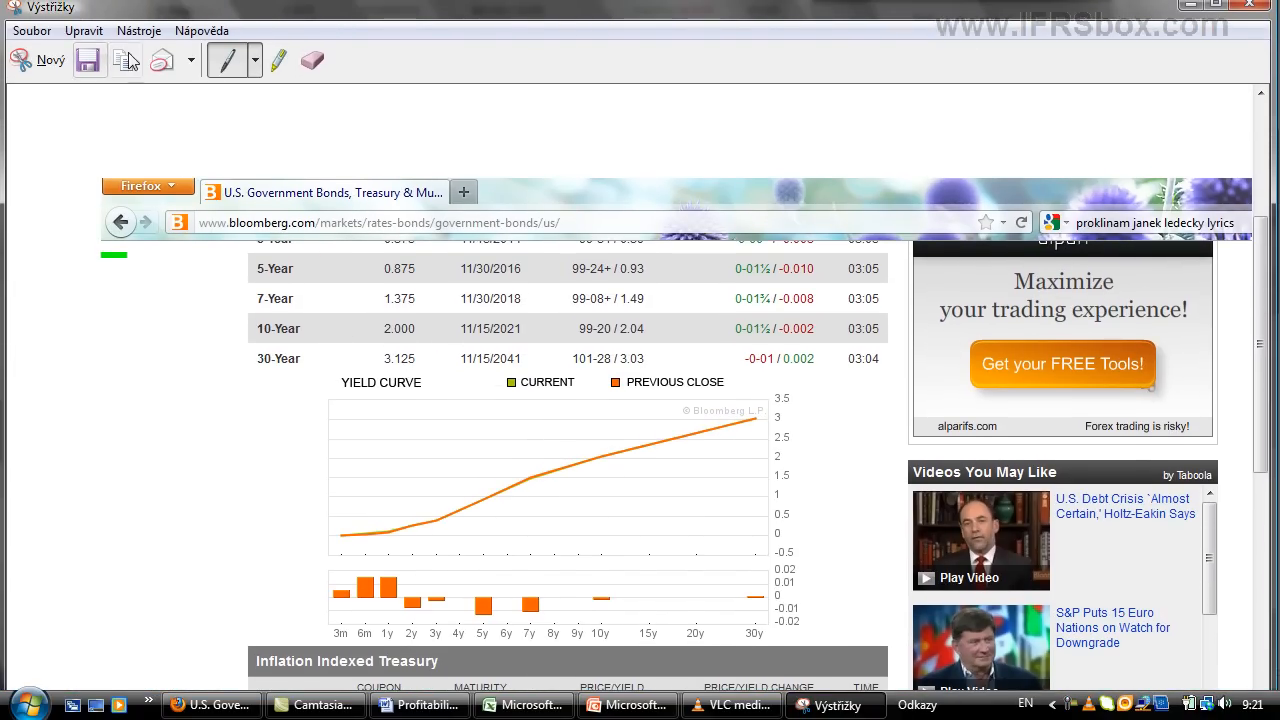
click(138, 30)
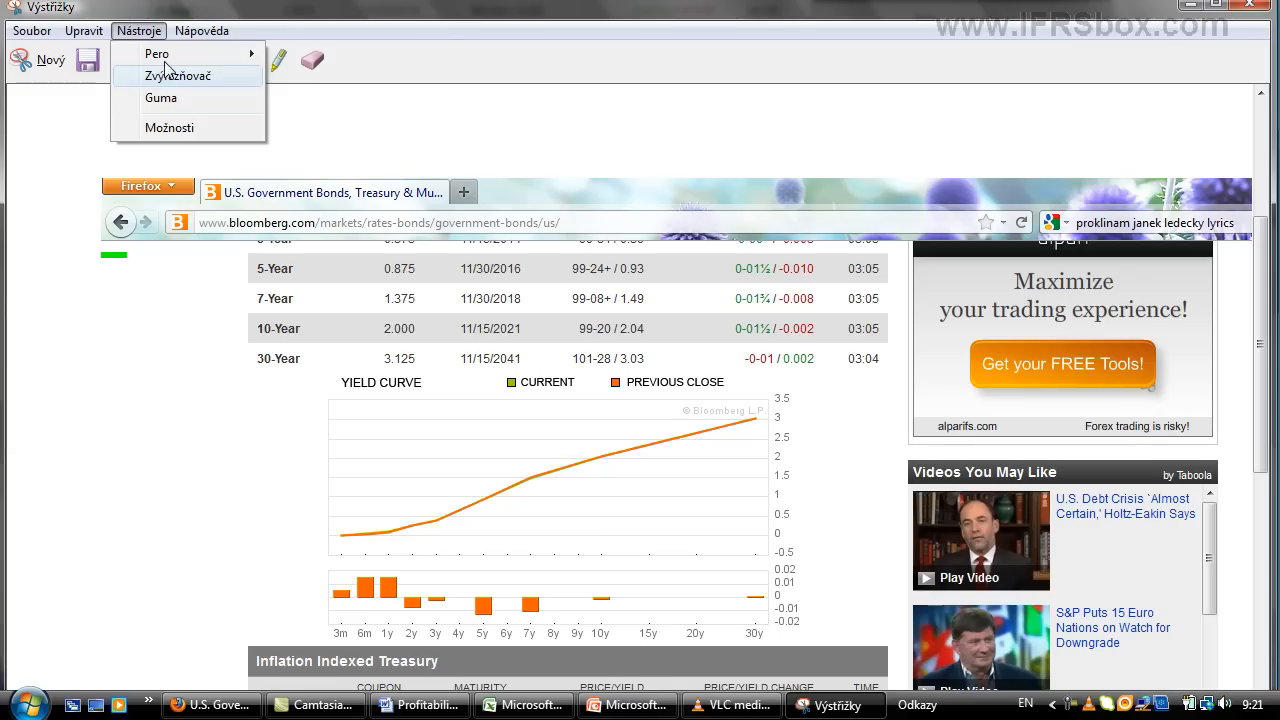